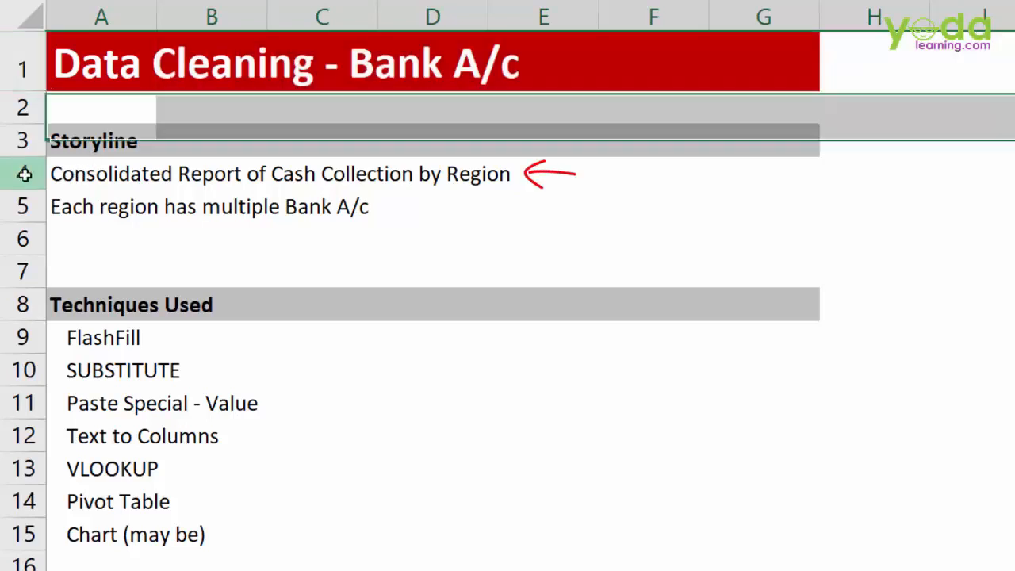
Switch from Starting Notes to the 01 Bank Data sheet of bank names and codes
click(101, 174)
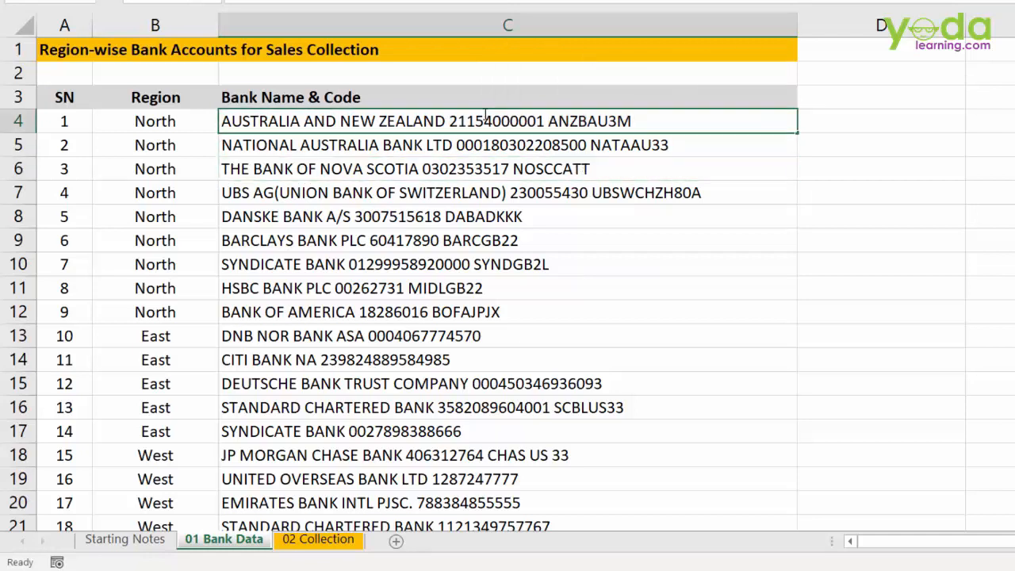
double_click(497, 120)
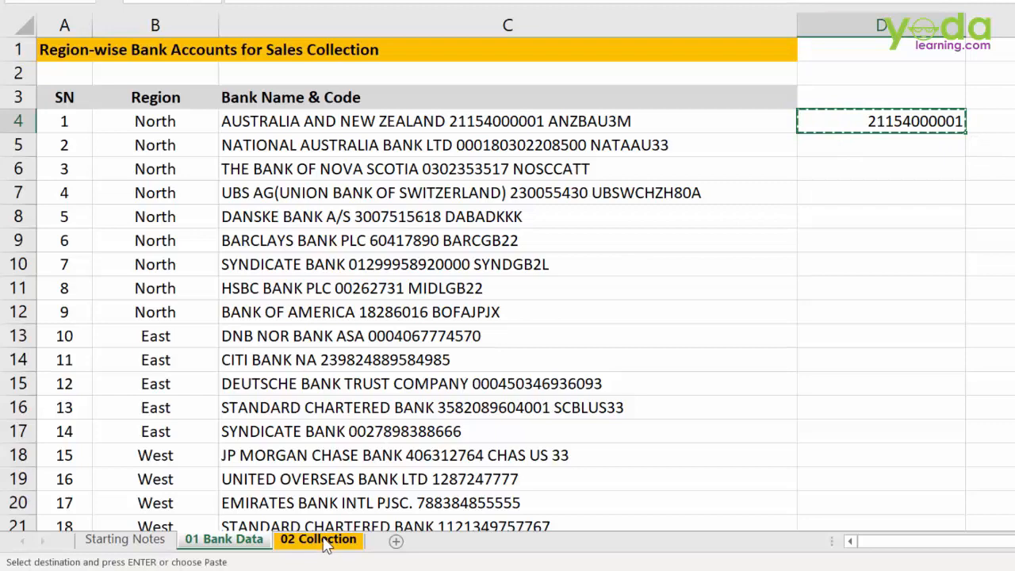
click(319, 540)
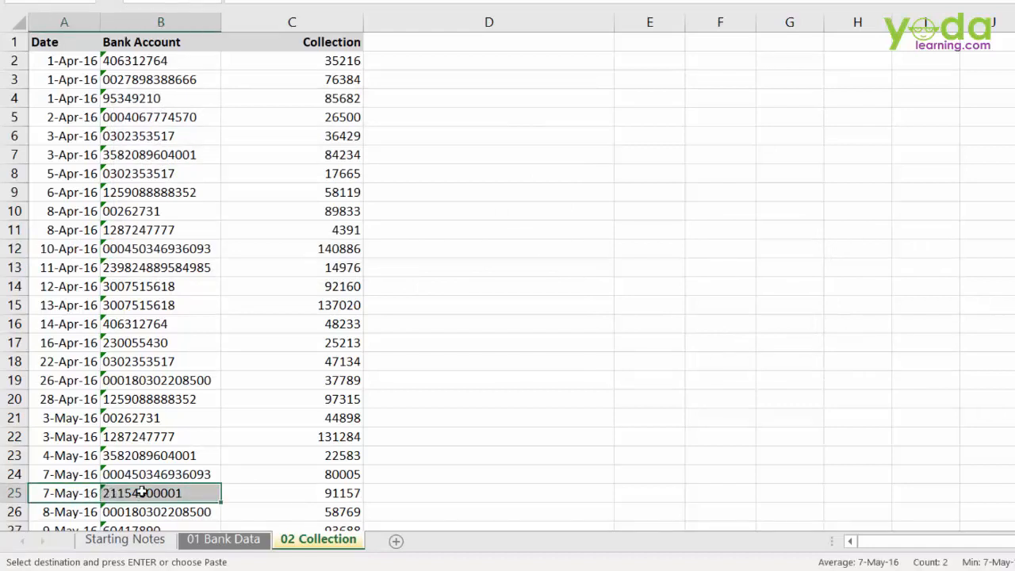
mouse_move(239, 493)
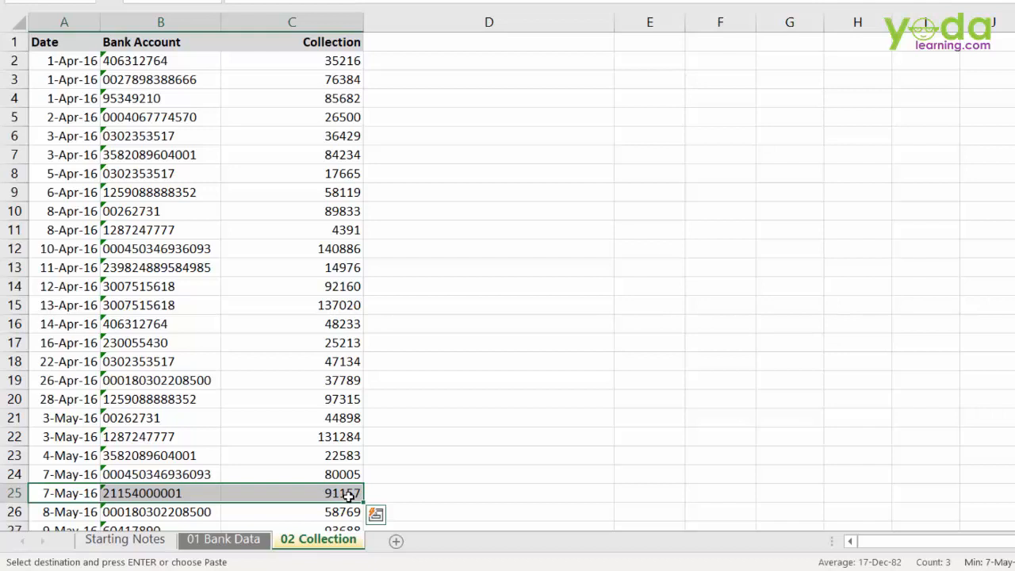
text(N)
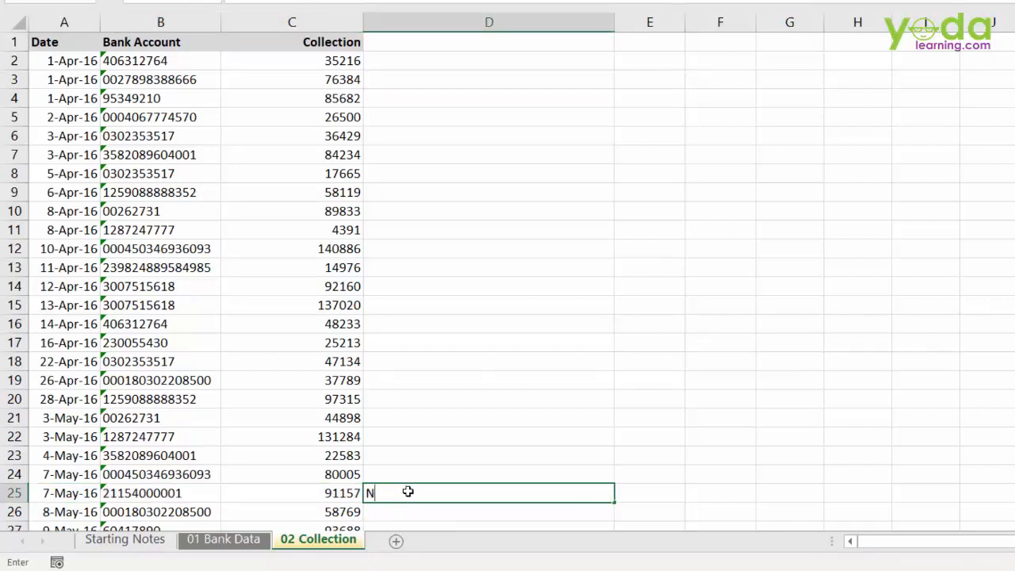
text(North)
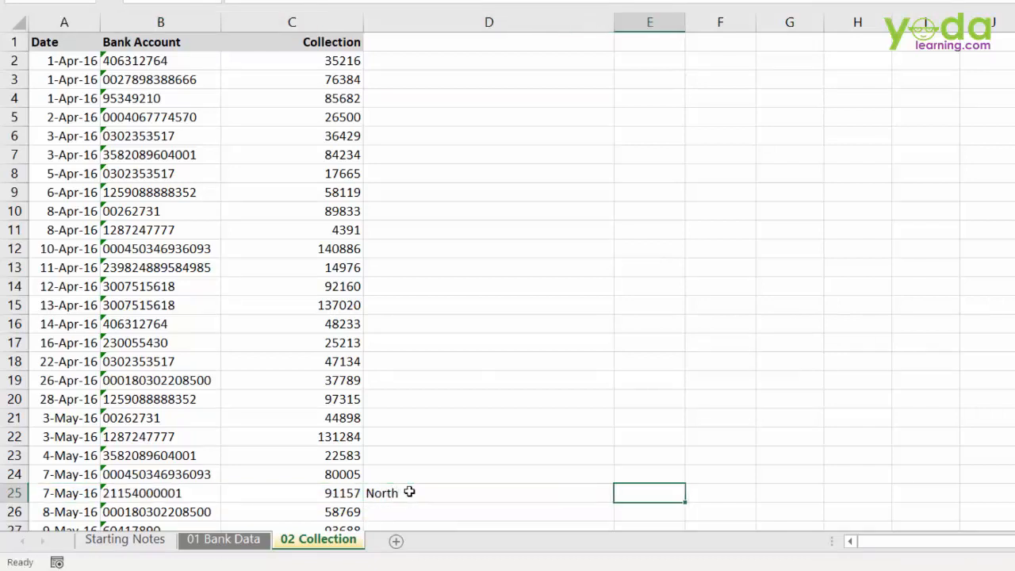
click(488, 493)
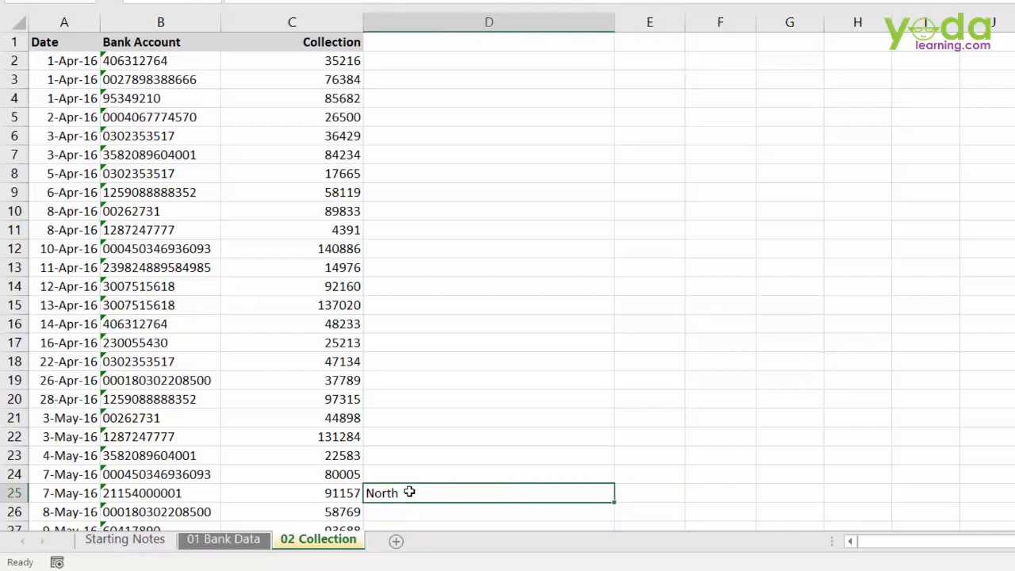
text(=VLOOKUP()
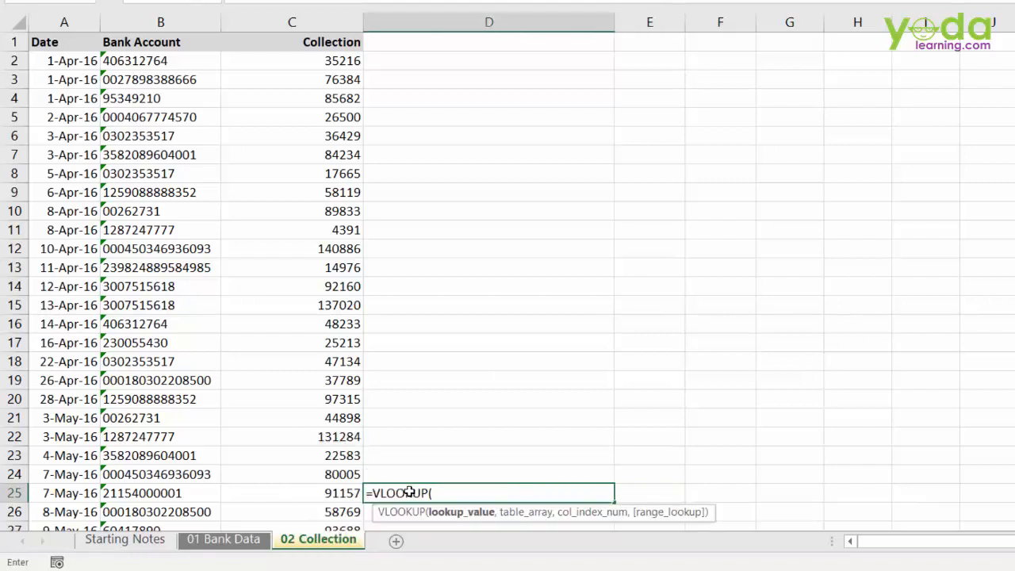
text(North)
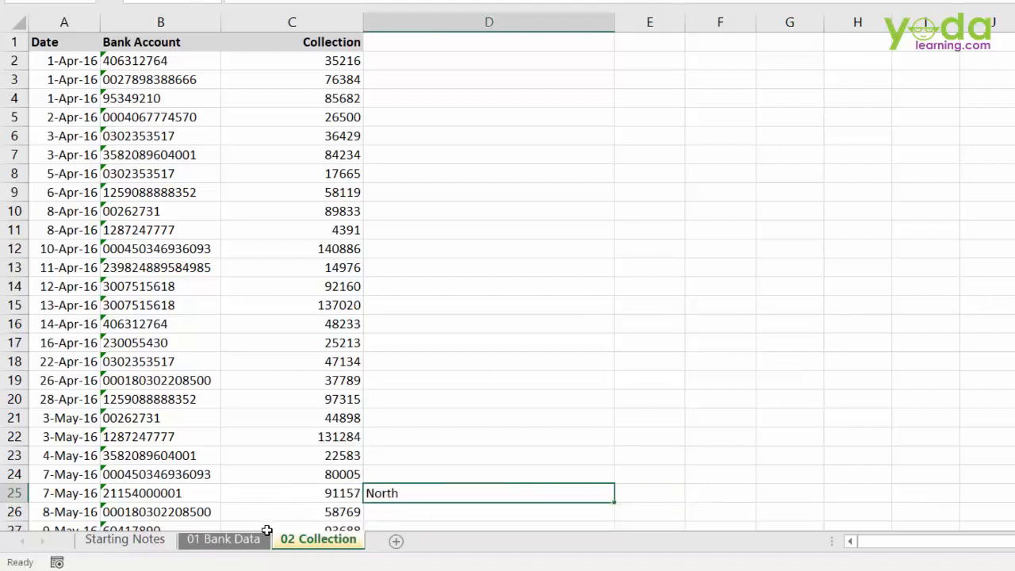
click(224, 539)
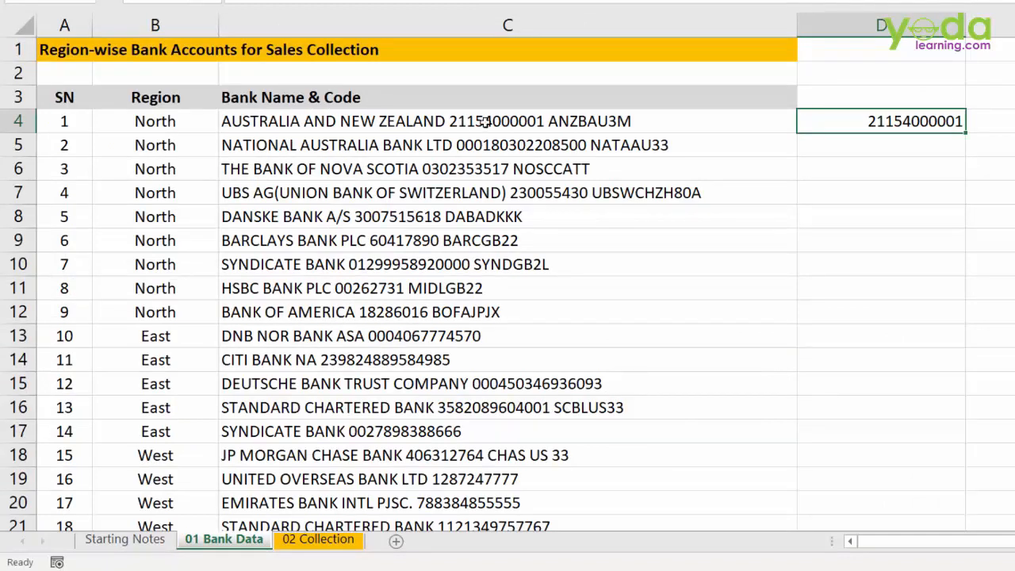
Run a Delimited Text to Columns split on C4:C9, confirming the replace prompt
double_click(484, 121)
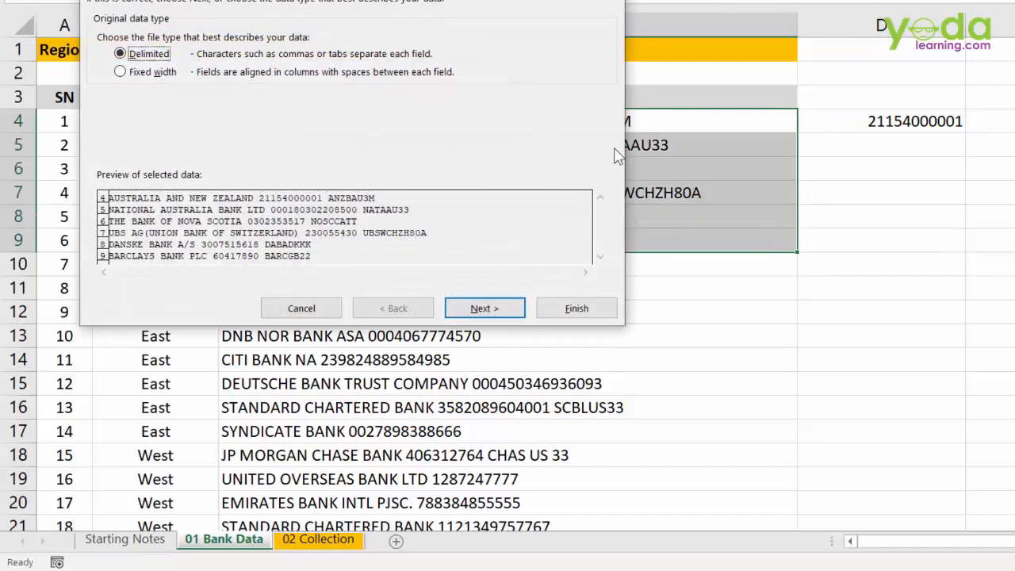
click(484, 309)
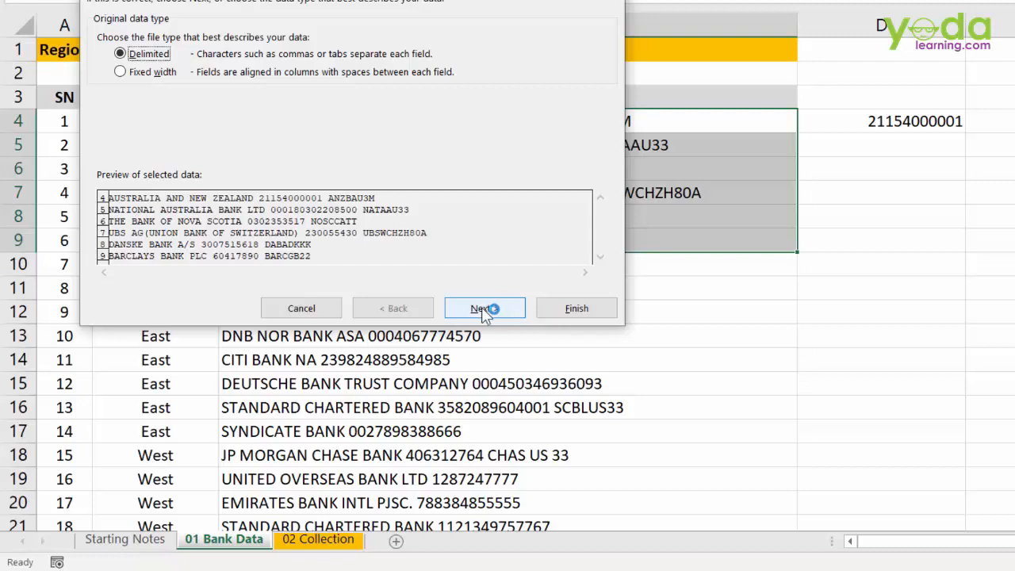
click(484, 308)
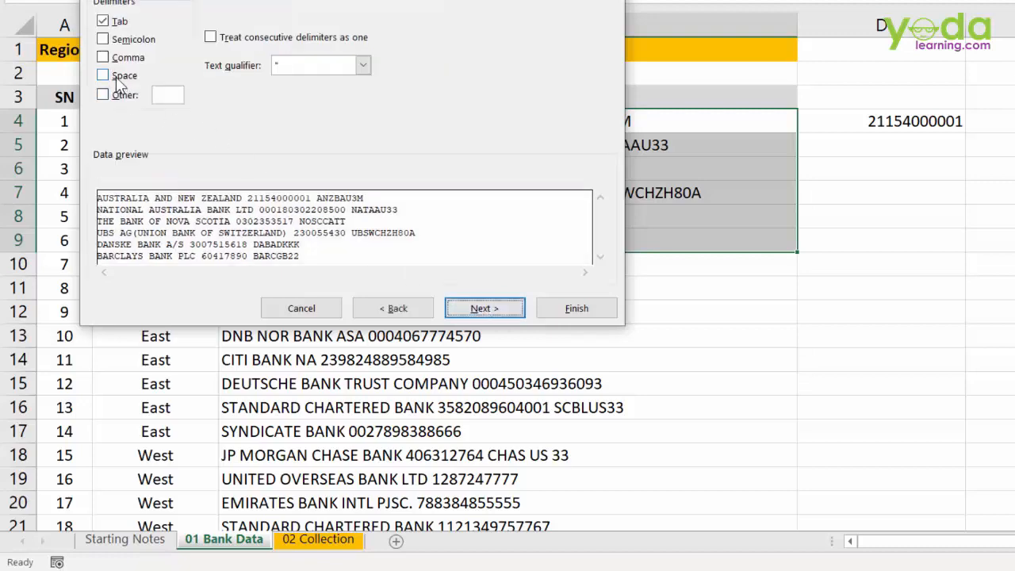
click(577, 307)
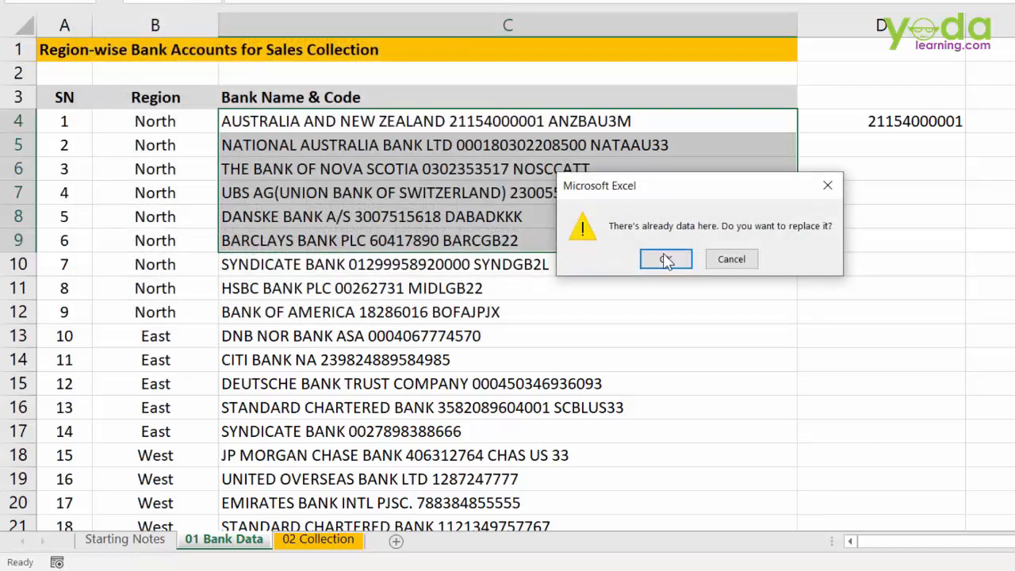
click(667, 259)
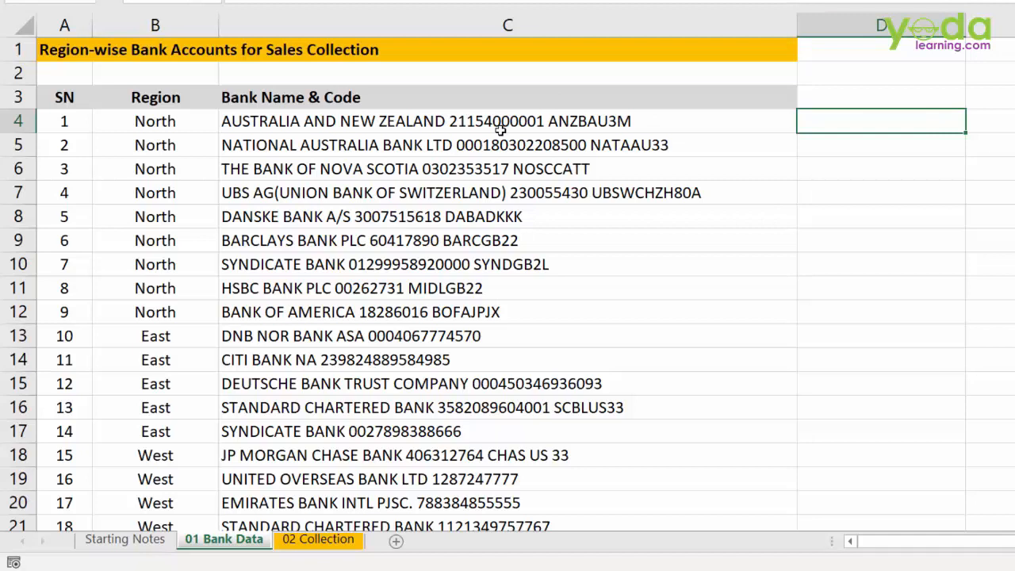
key(ctrl+c)
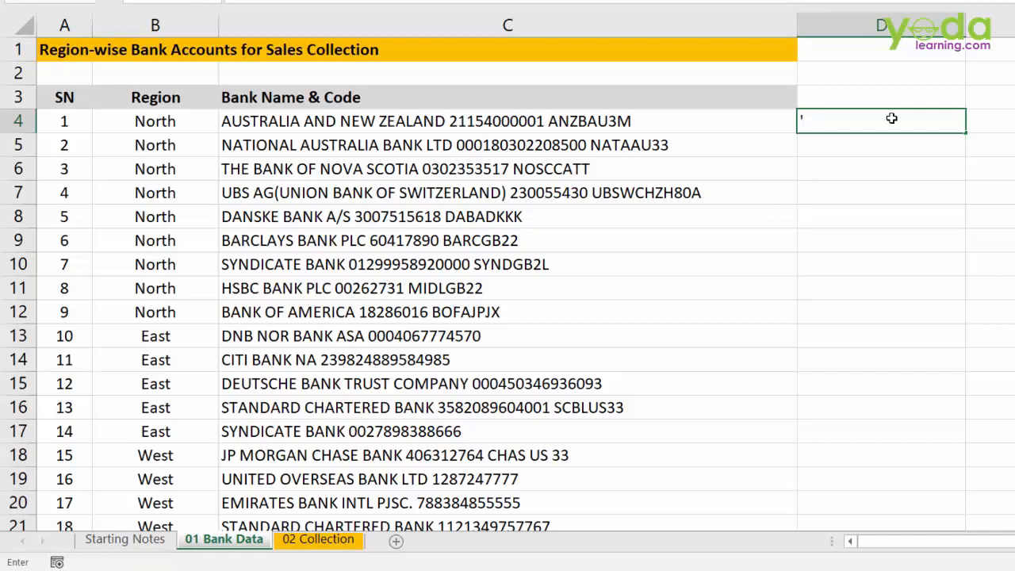
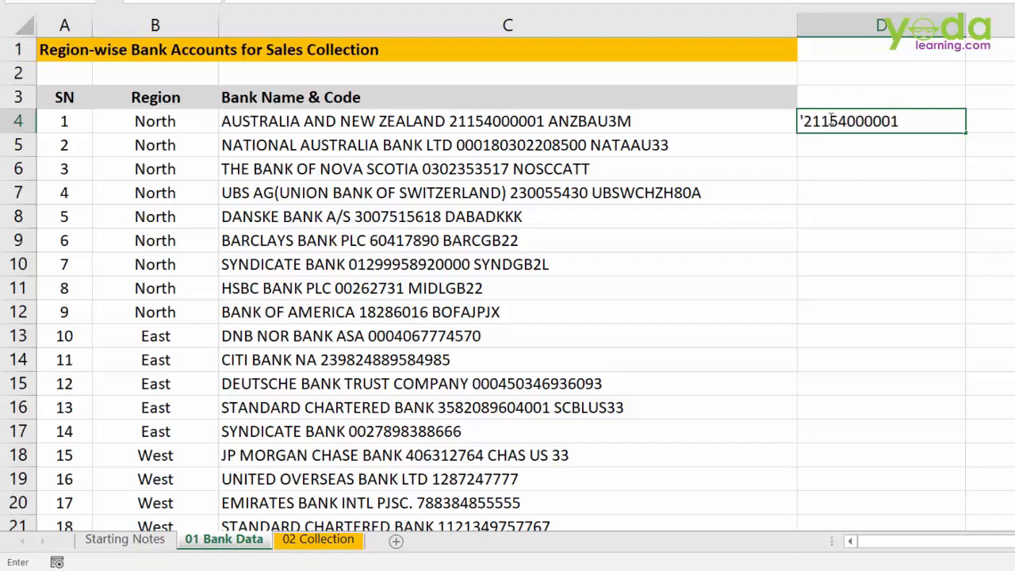
key(enter)
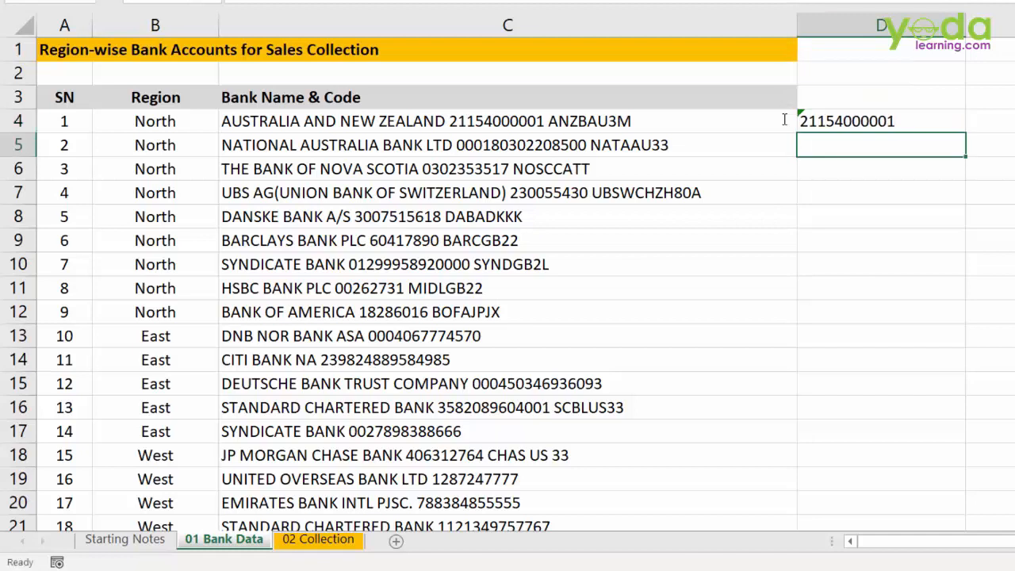
click(880, 121)
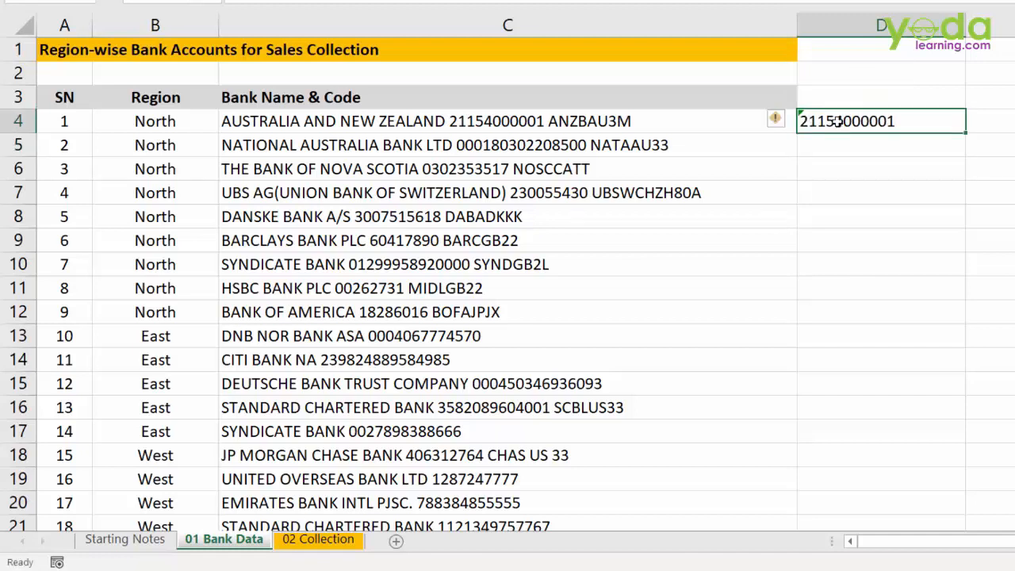
key(ctrl+e)
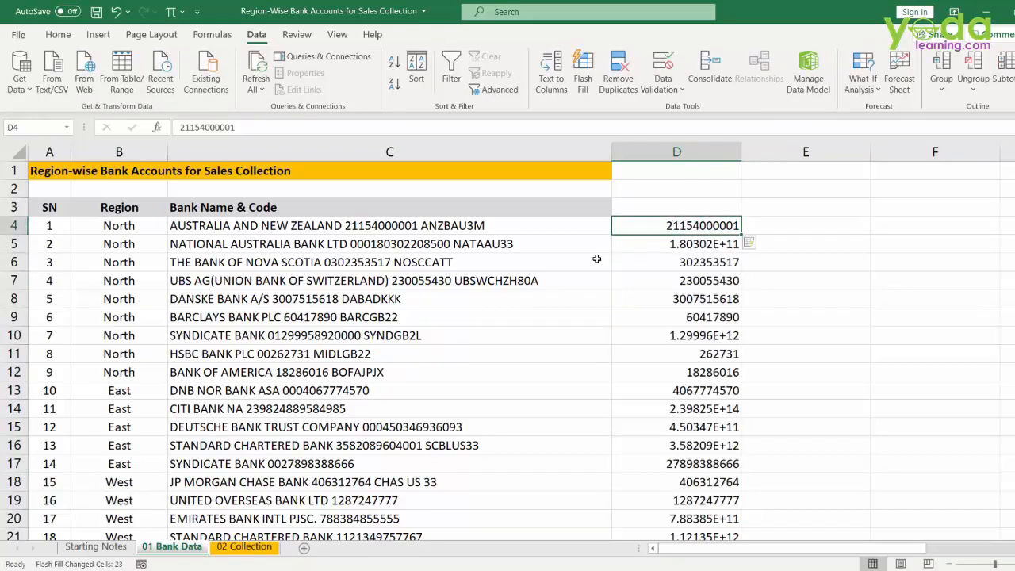
mouse_move(370, 251)
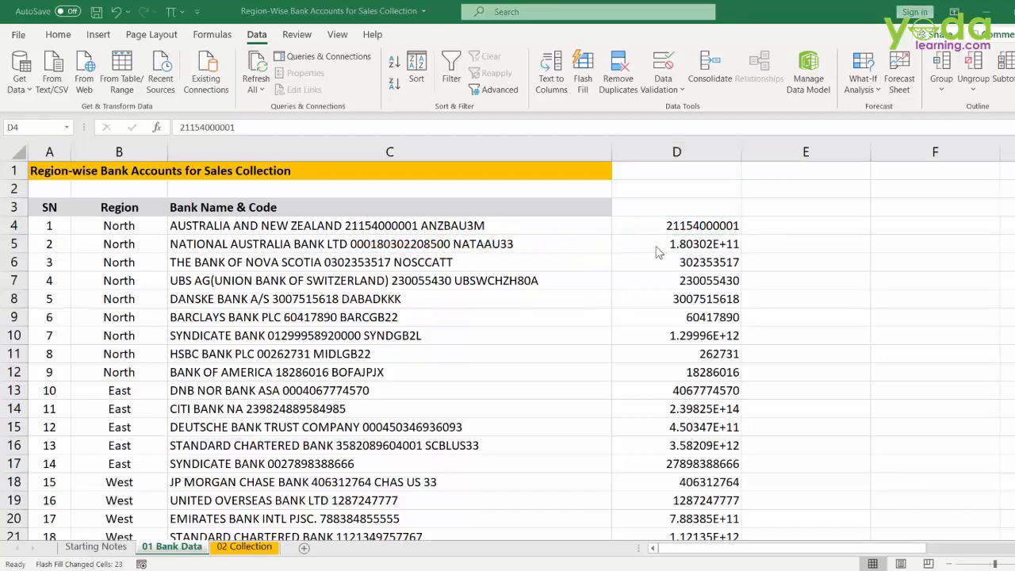
mouse_move(690, 250)
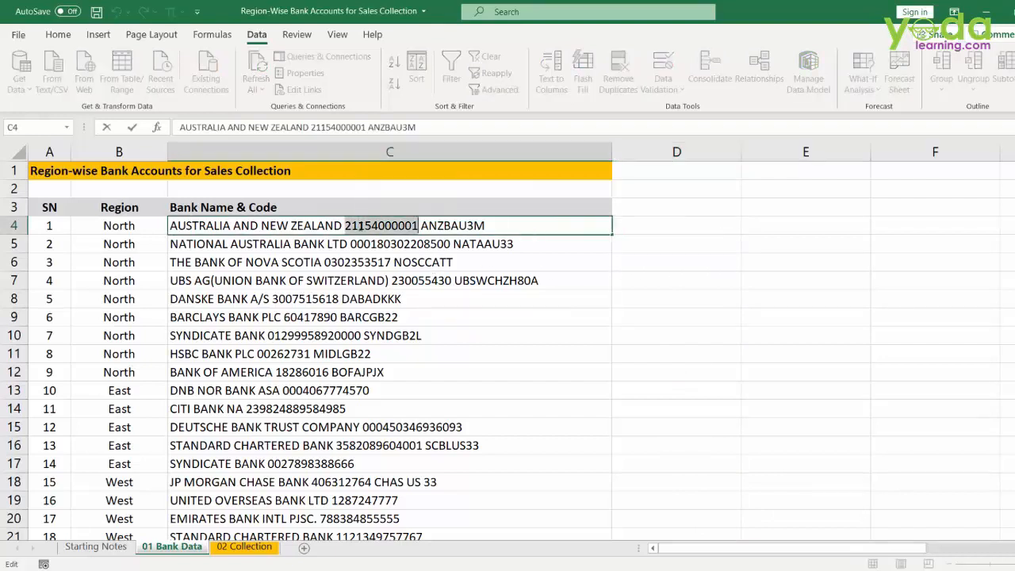
Paste the copied account number into D4 and bold the numbers in D4:D6
click(676, 226)
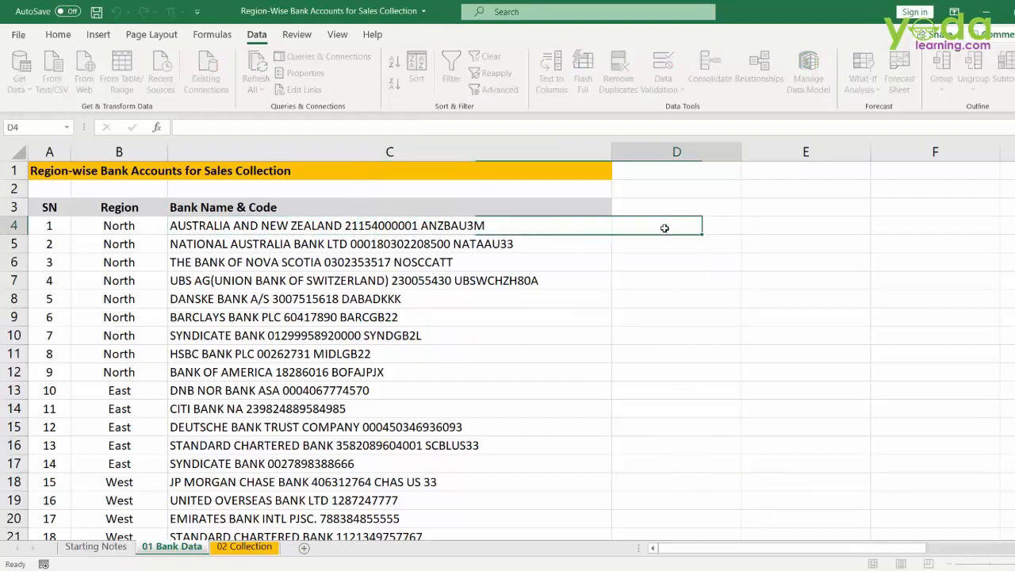
click(676, 152)
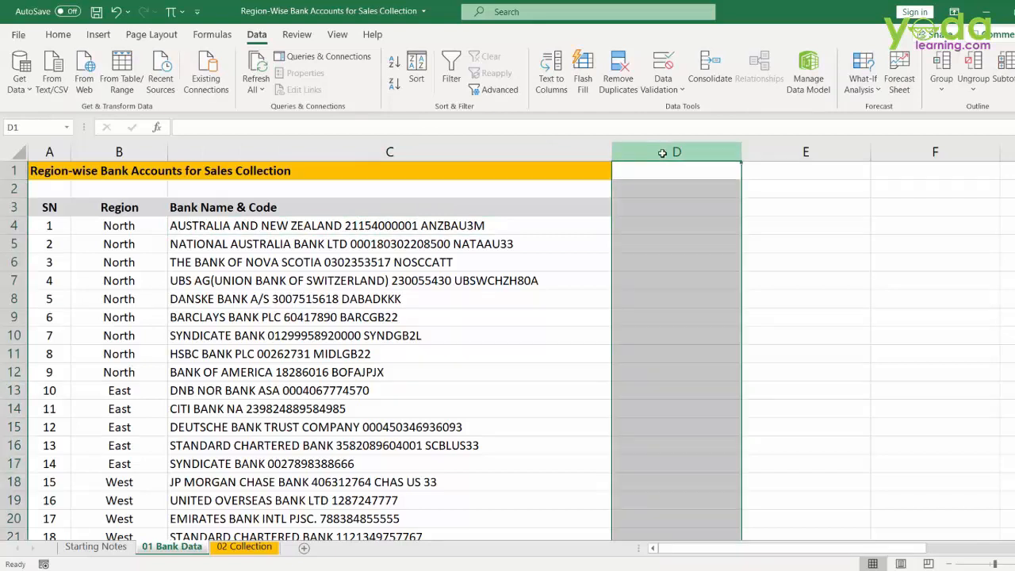
click(806, 226)
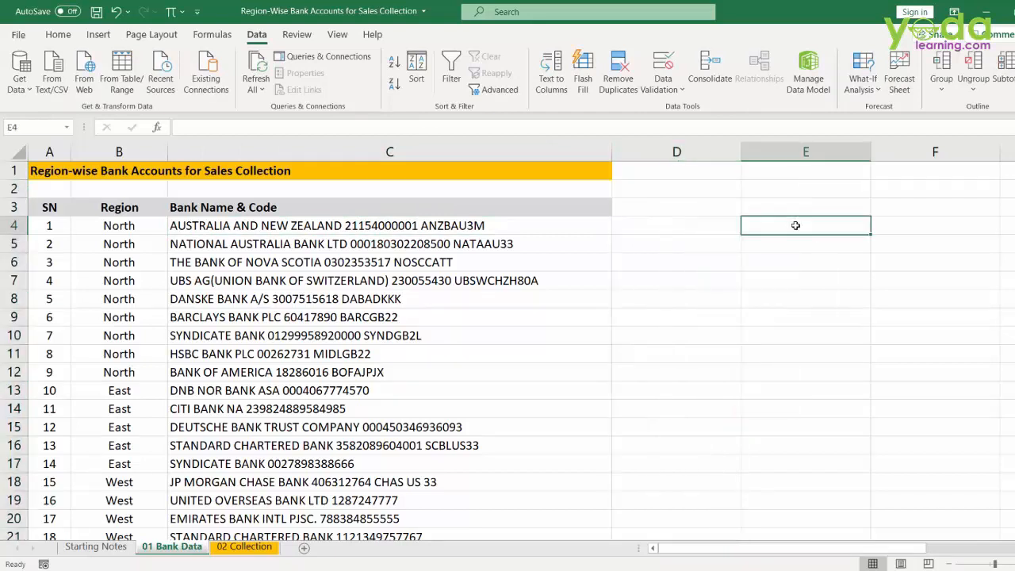
click(676, 225)
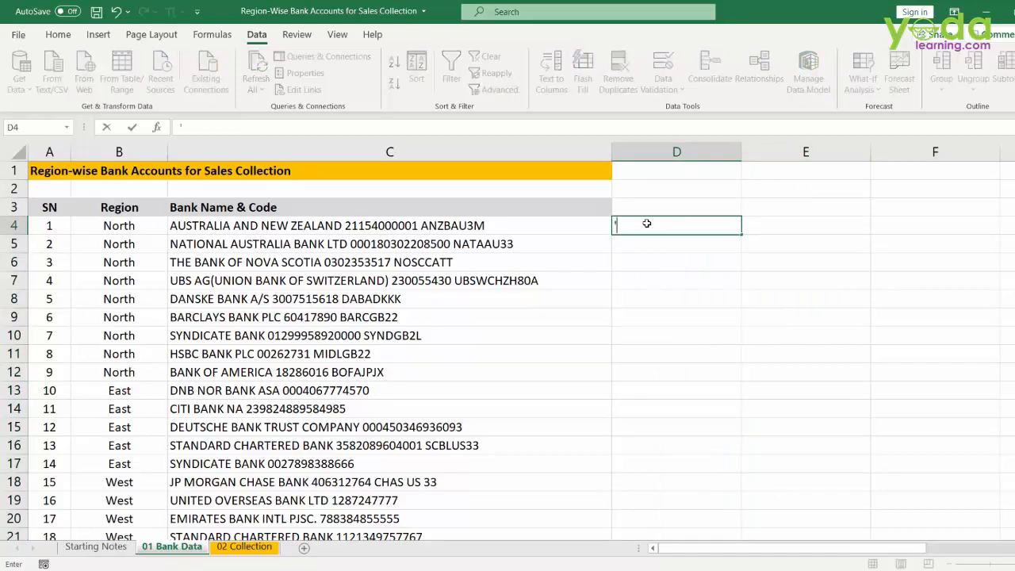
key(ctrl+v)
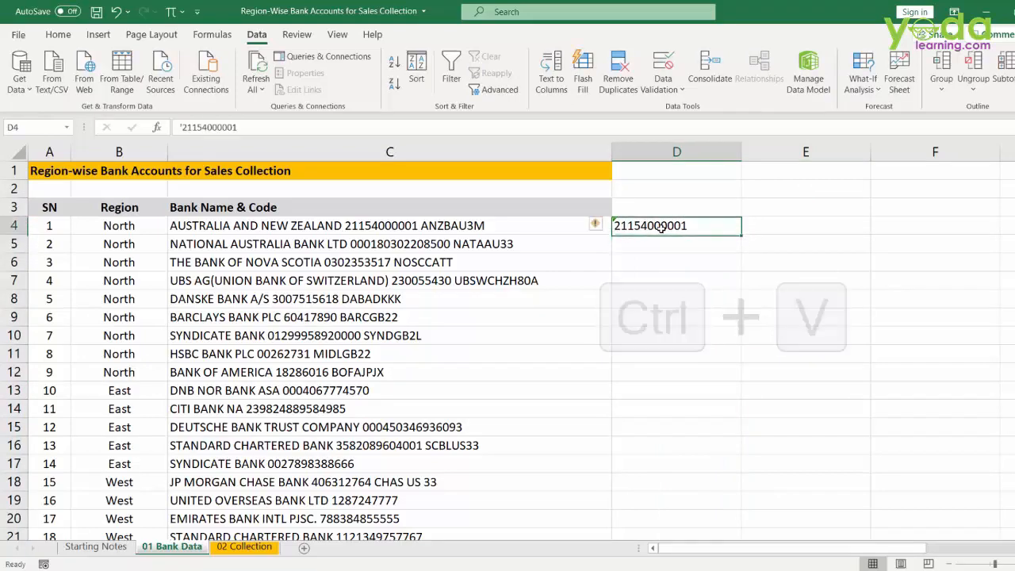
key(ctrl+e)
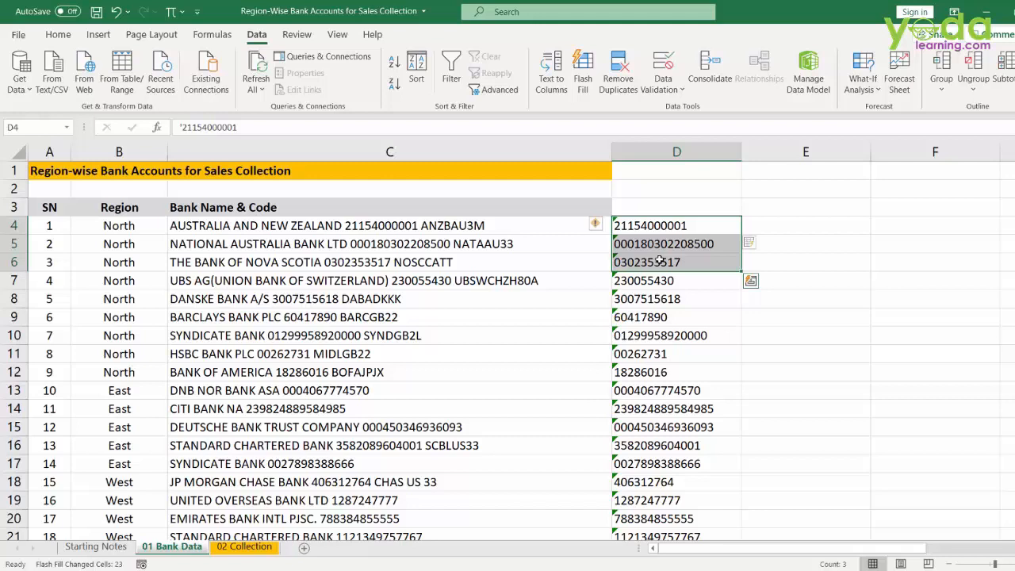
mouse_move(660, 260)
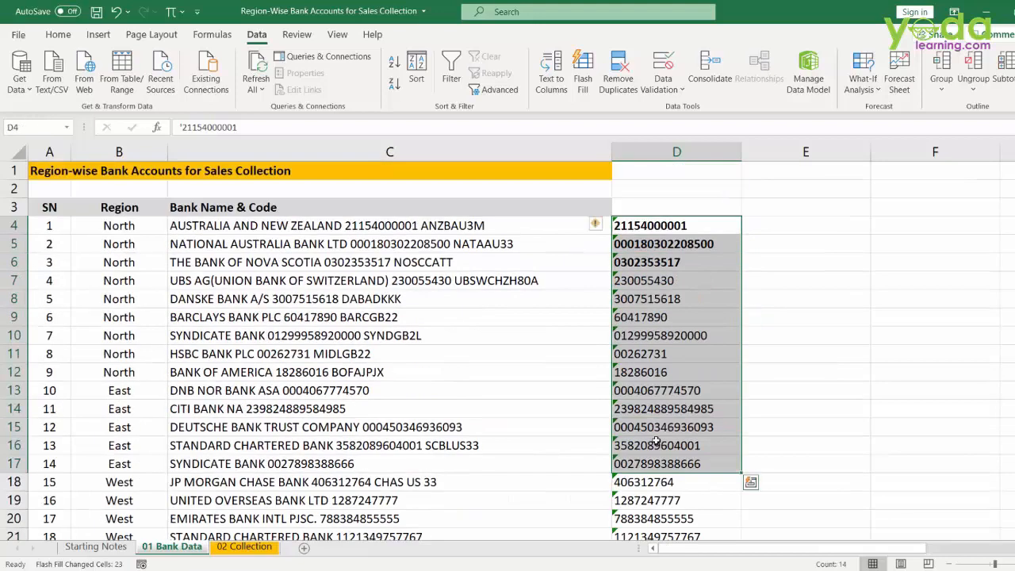
mouse_move(651, 197)
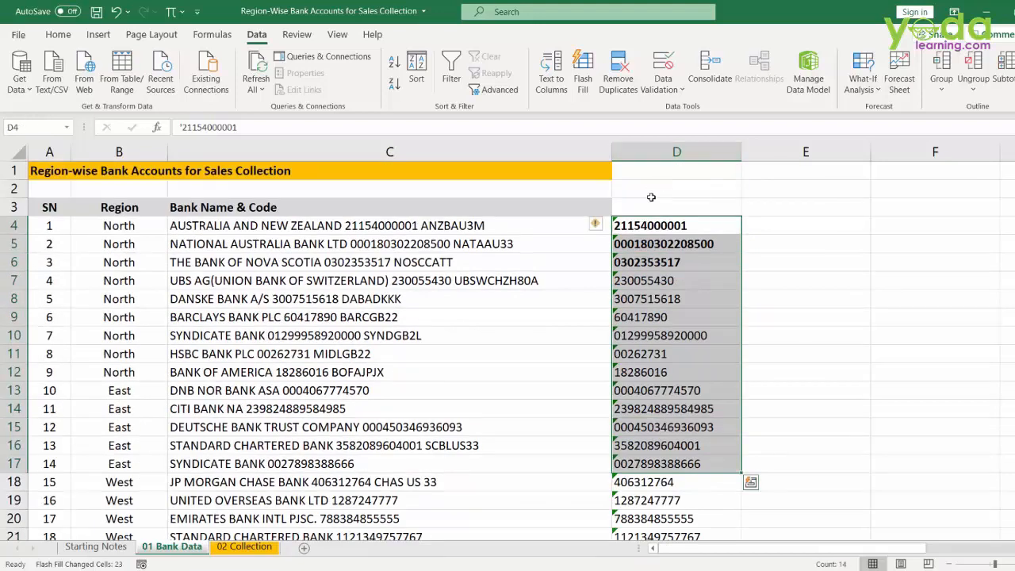
Head column D 'Bank A/c' and cut the whole column for moving
text(Bankl)
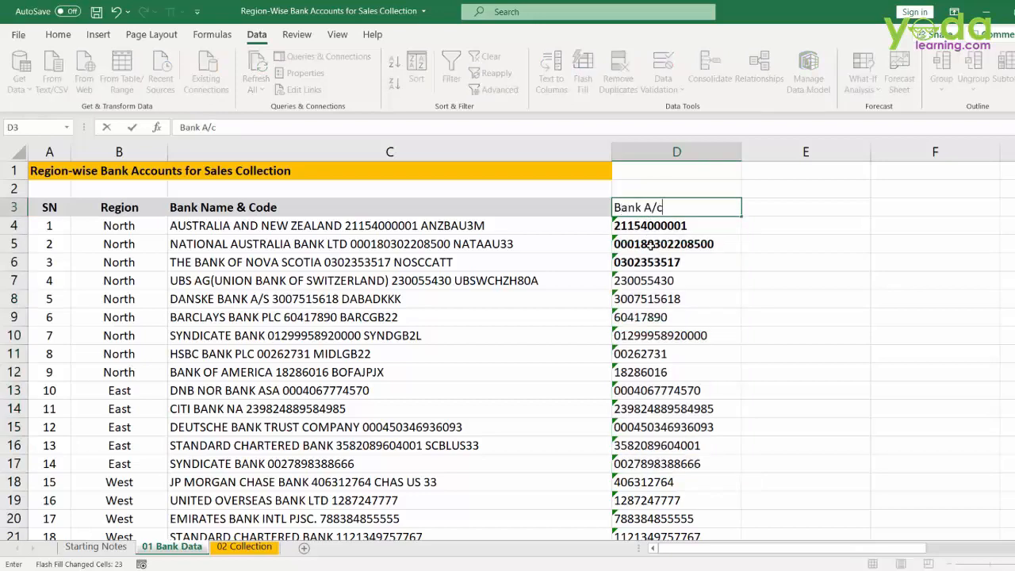
right_click(676, 152)
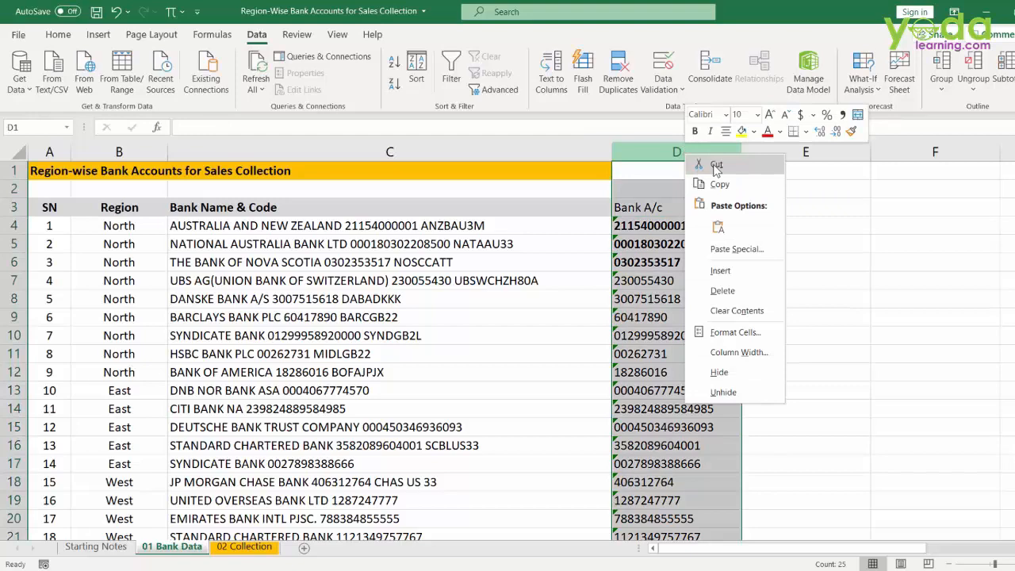
click(715, 165)
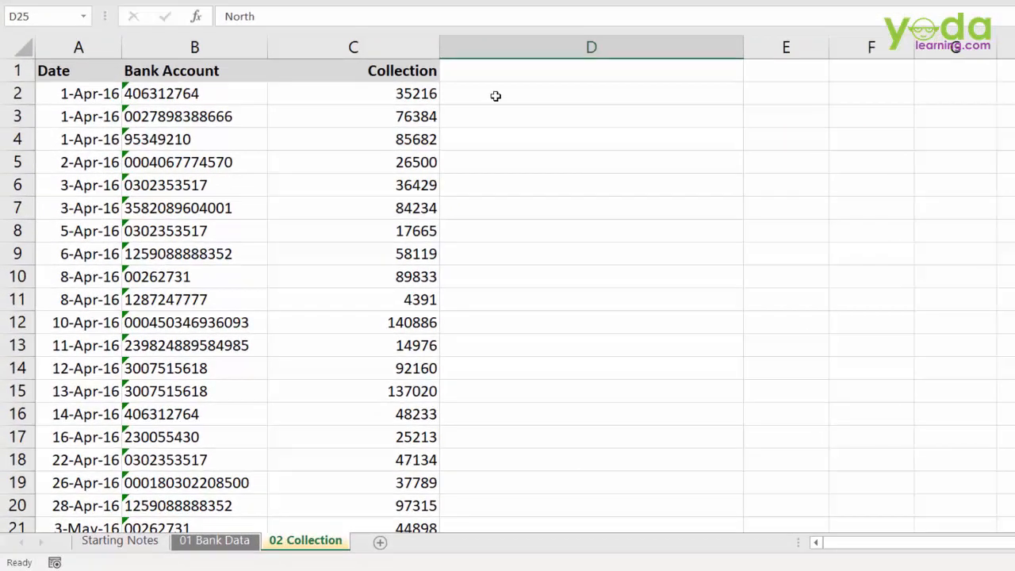
Enter =VLOOKUP(B2,'01 Bank Data'!$B$3:$D$27,2,0) in D2, fill down, and head it 'Region'
text(=VLOOKUP()
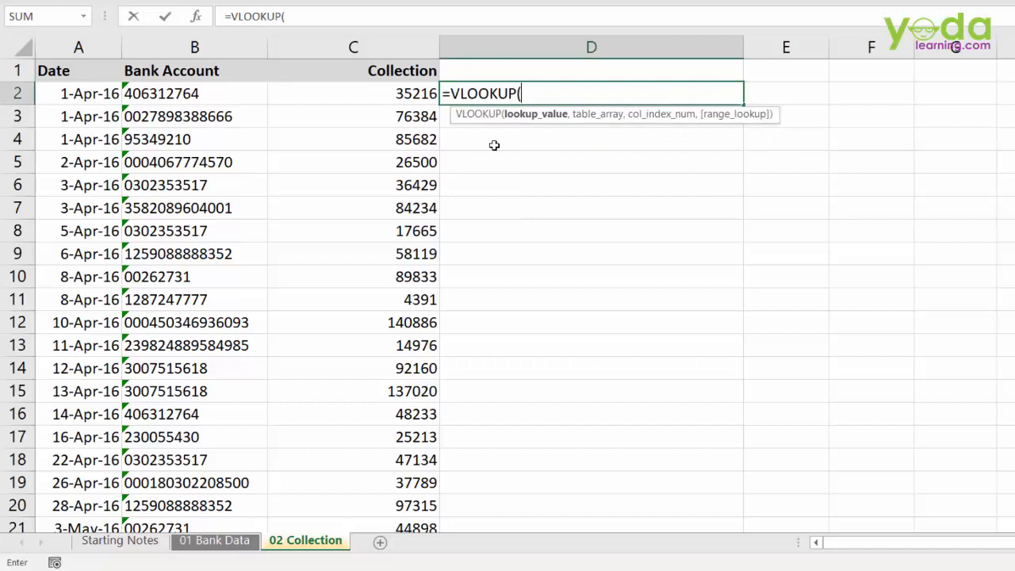
click(194, 94)
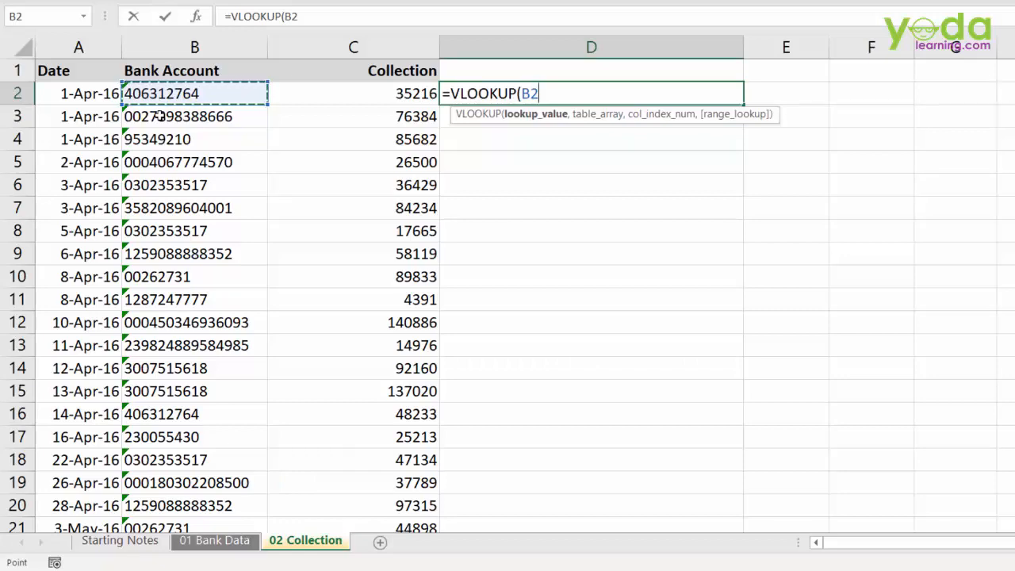
click(214, 540)
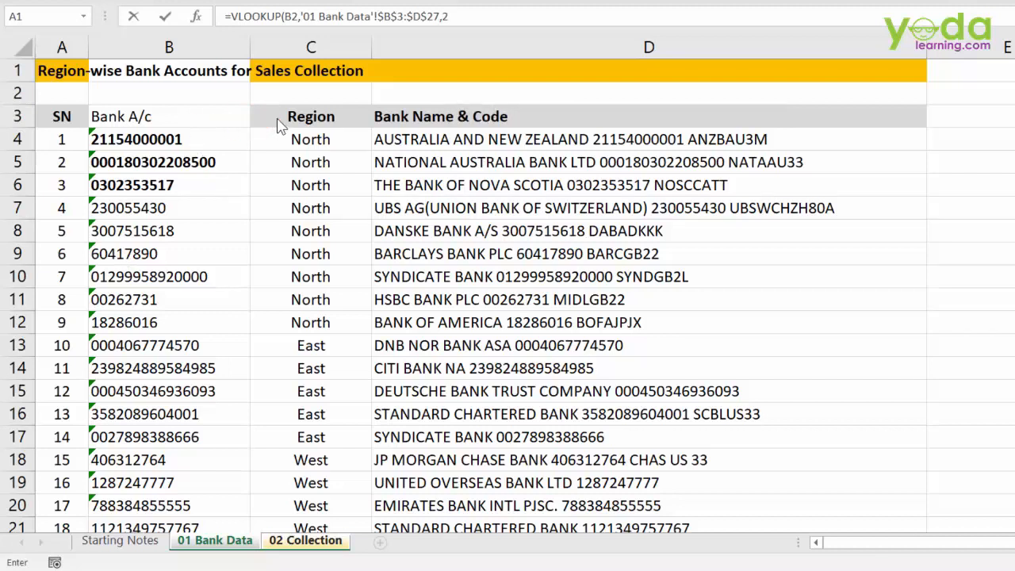
click(489, 15)
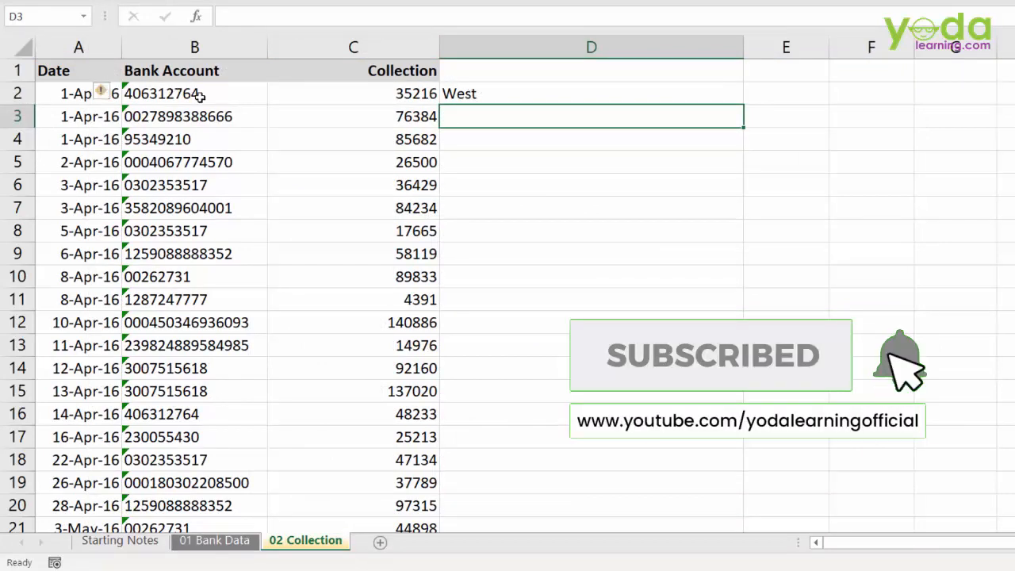
click(591, 93)
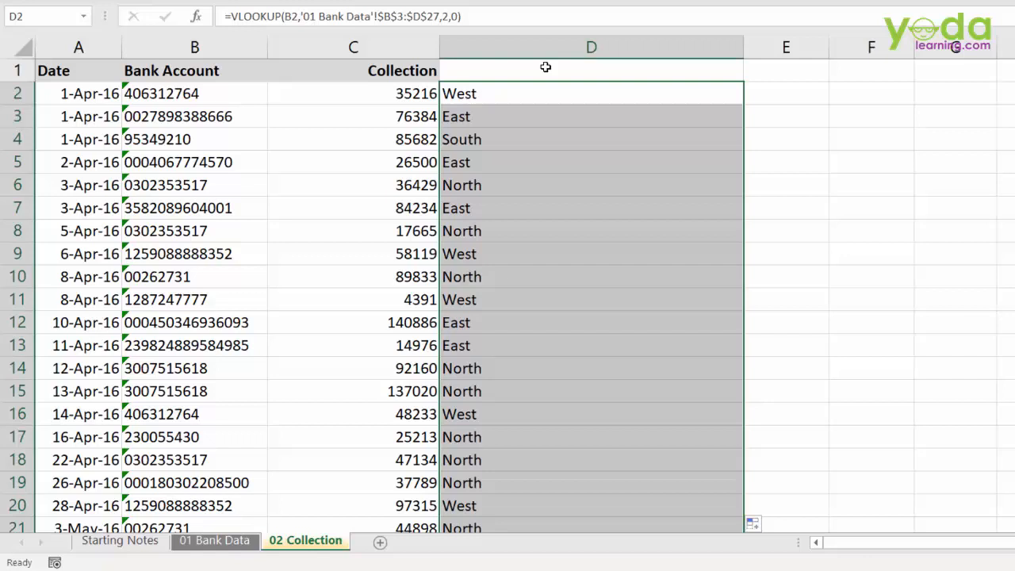
text(Region)
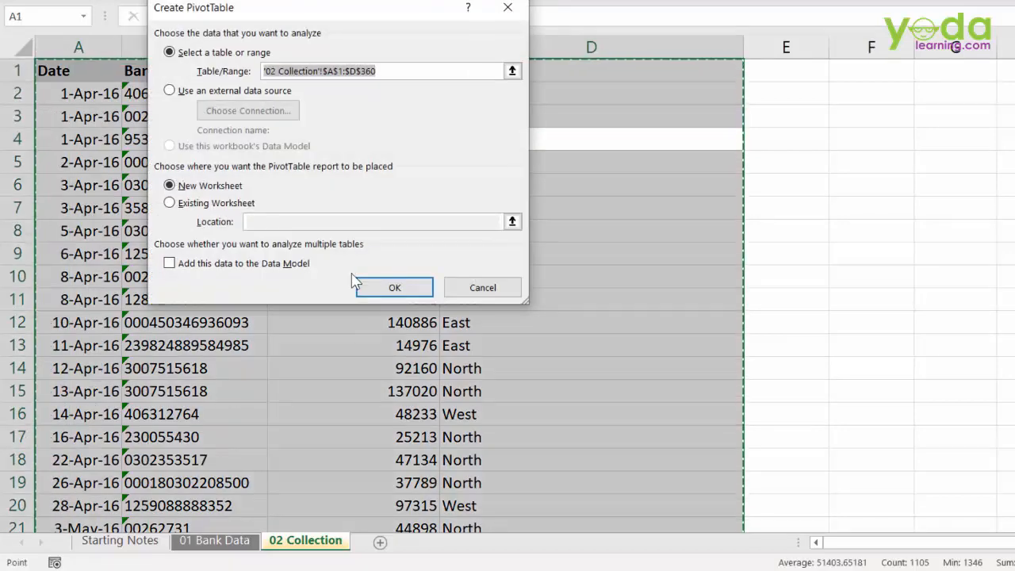
Insert a PivotTable on a new worksheet and enable Classic layout in PivotTable Options
click(394, 287)
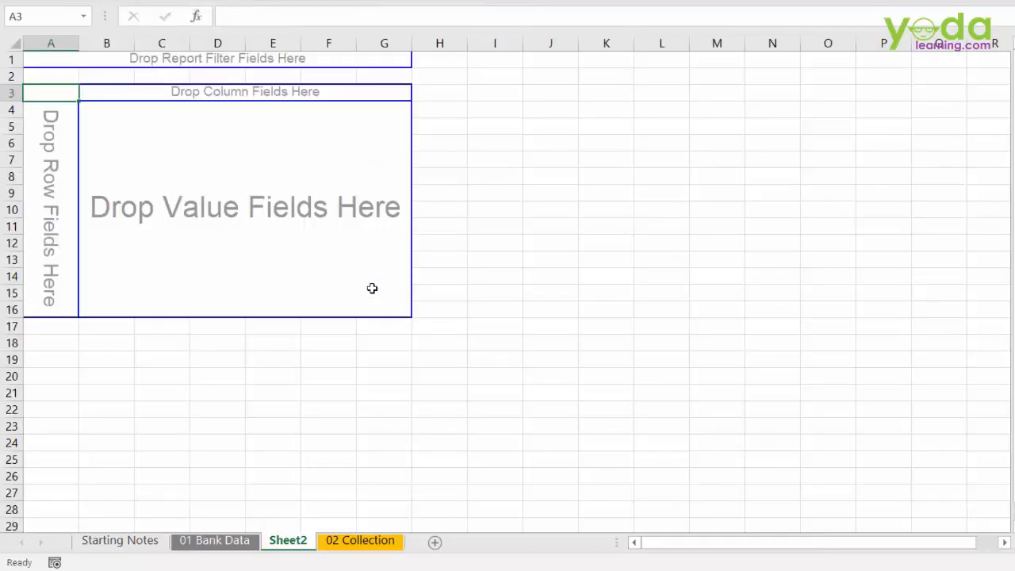
right_click(161, 142)
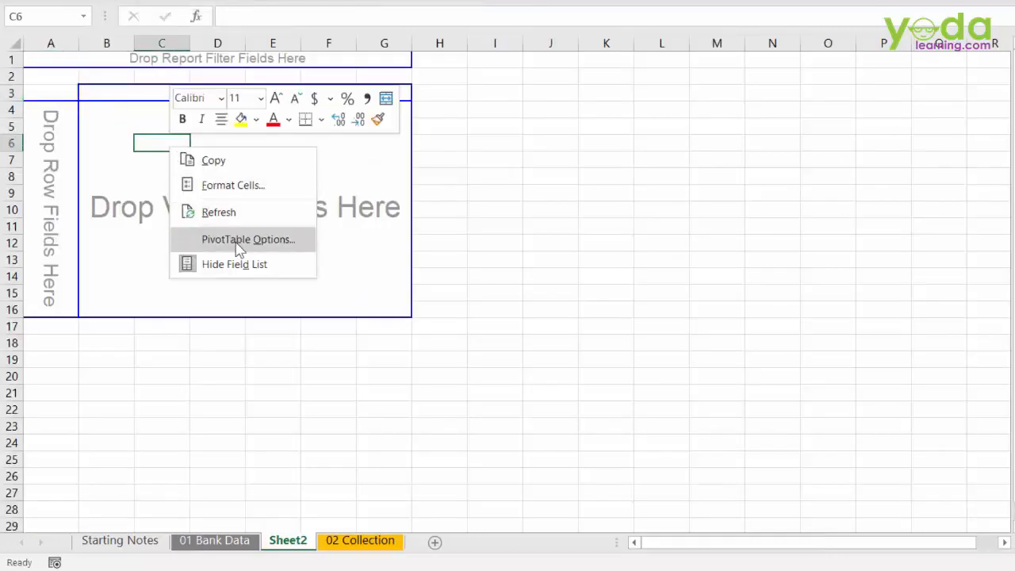
click(248, 239)
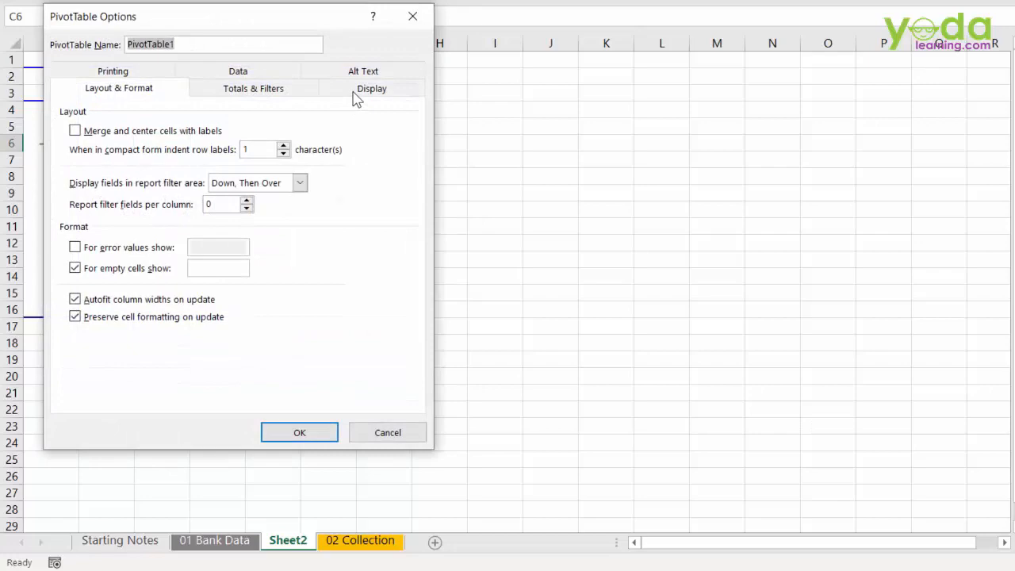
click(372, 88)
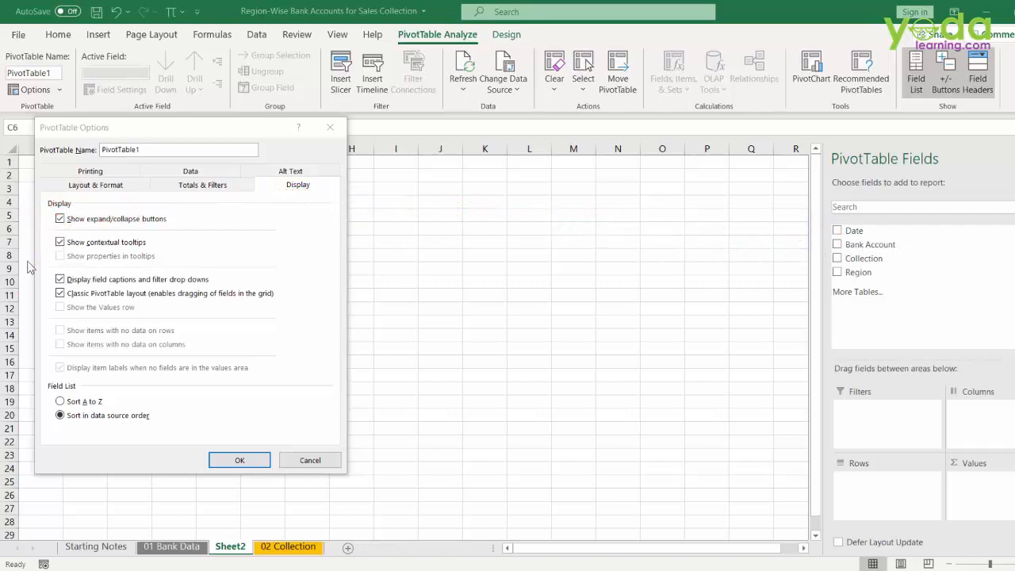
click(239, 460)
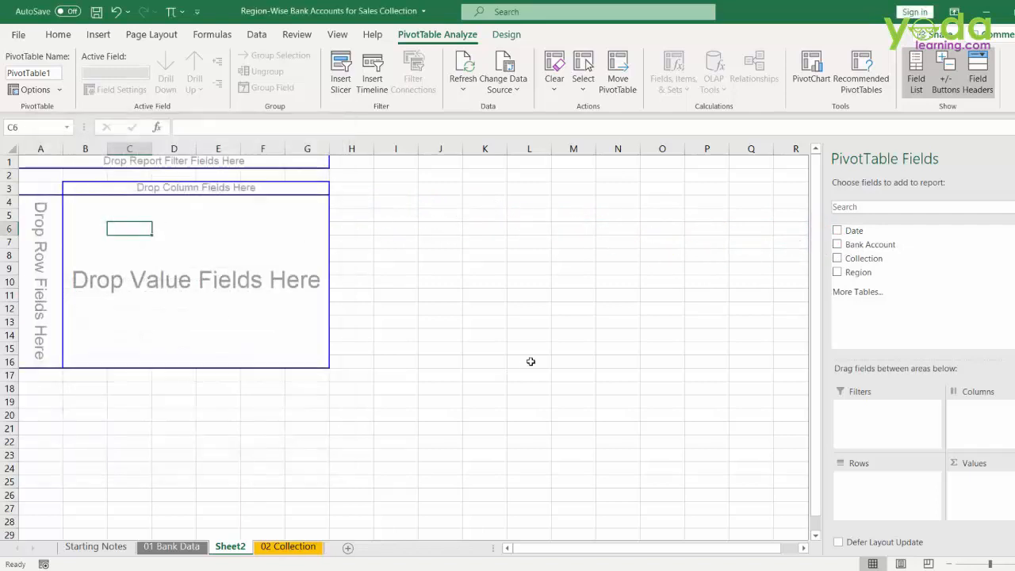
Add Date rows grouped by months and years, Region columns, and summed Collection values
click(838, 230)
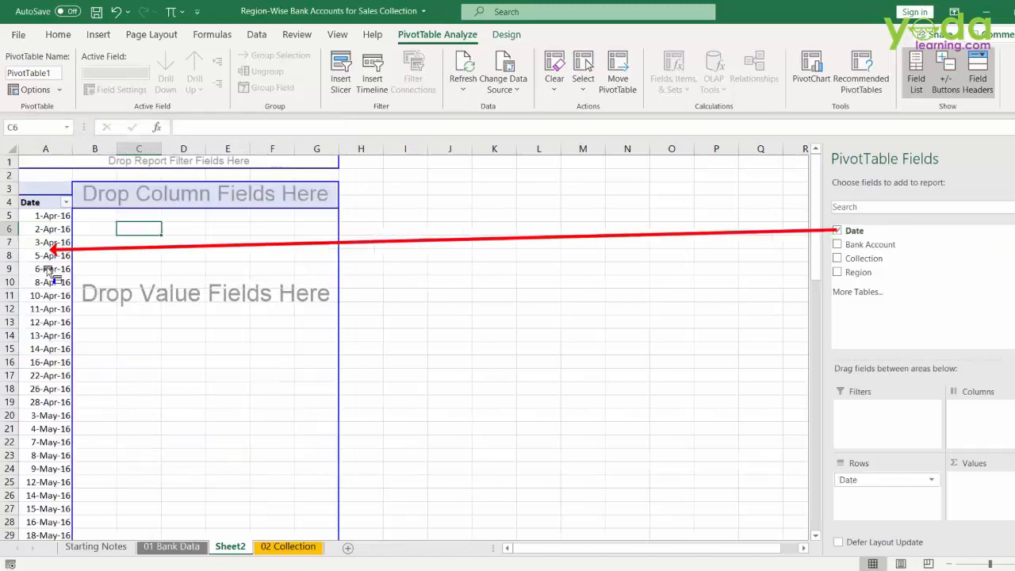
right_click(51, 268)
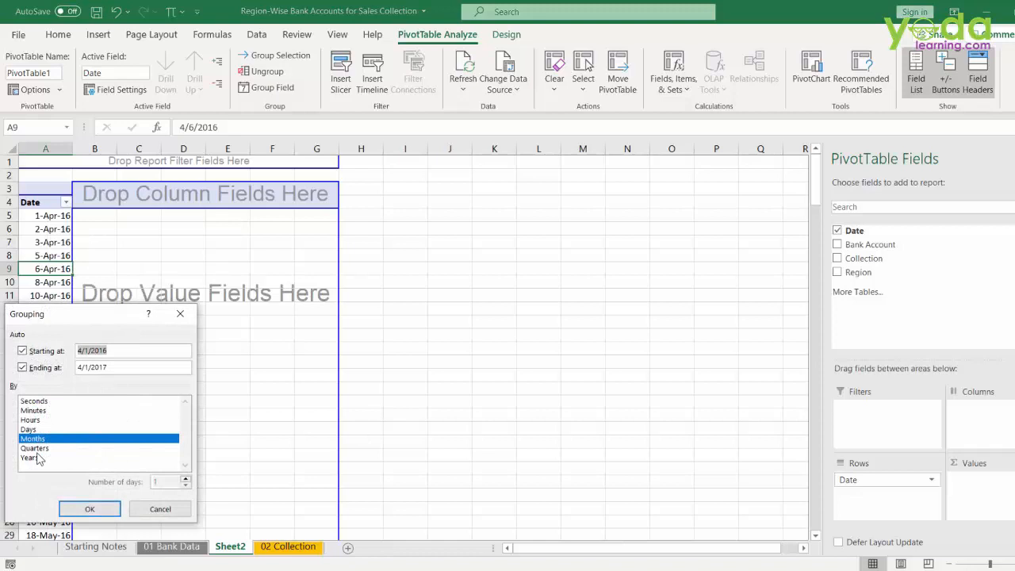
click(90, 509)
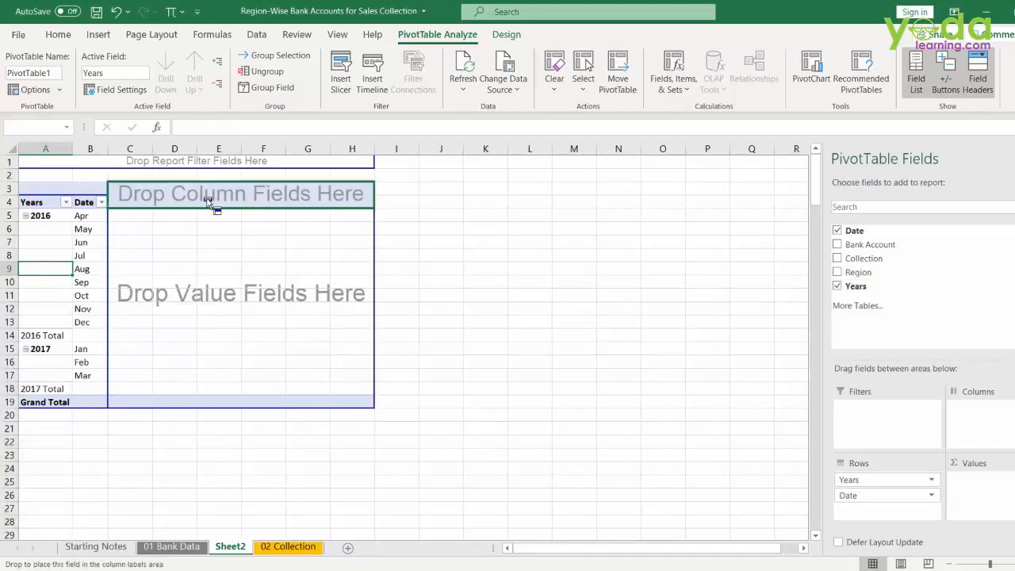
click(837, 272)
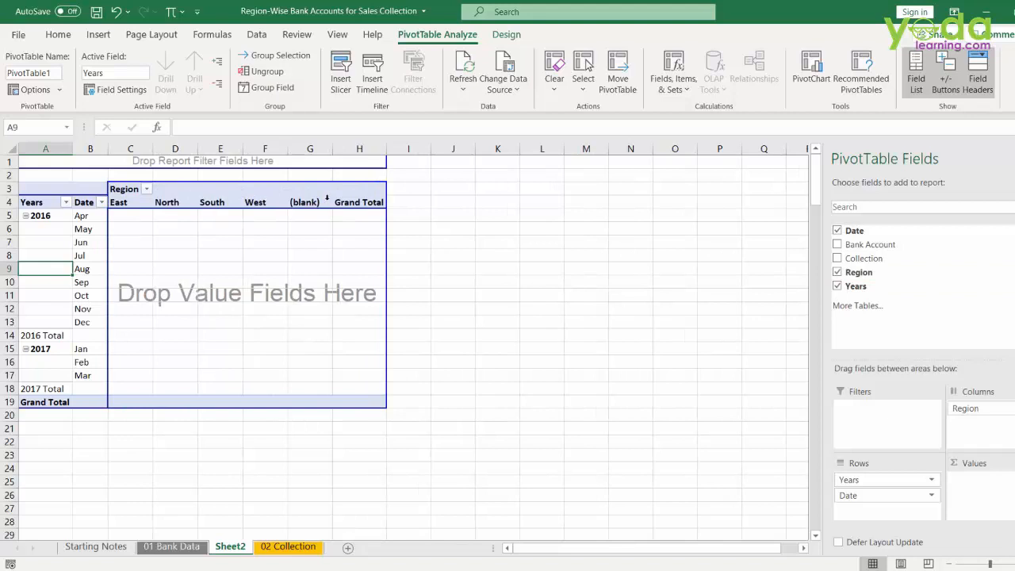
click(310, 202)
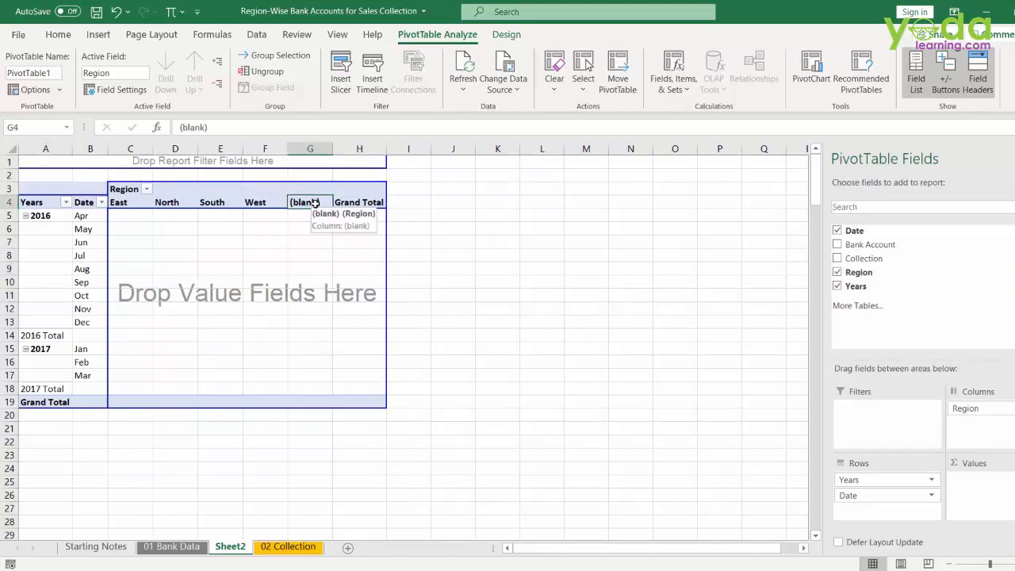
mouse_move(863, 258)
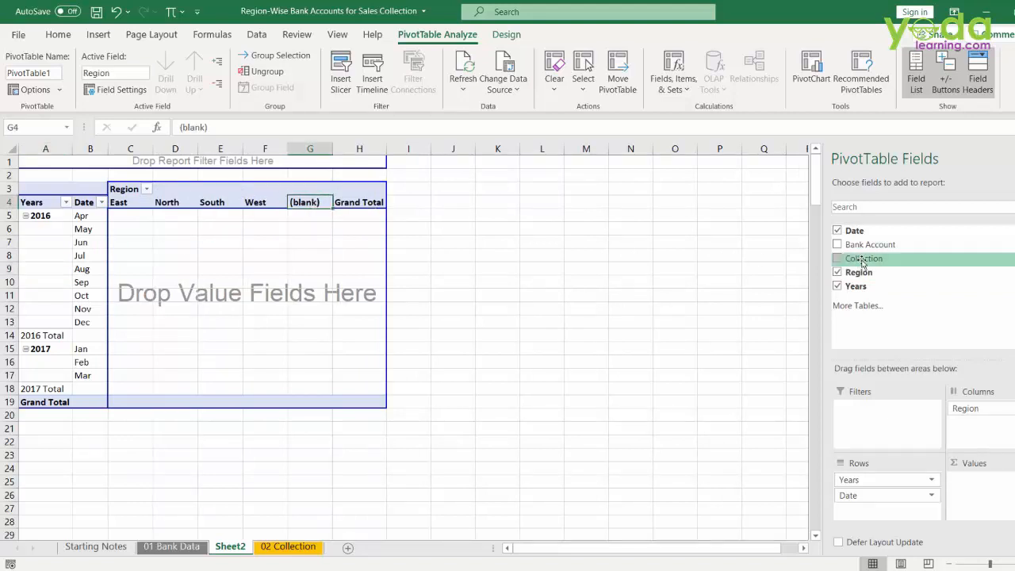
click(838, 258)
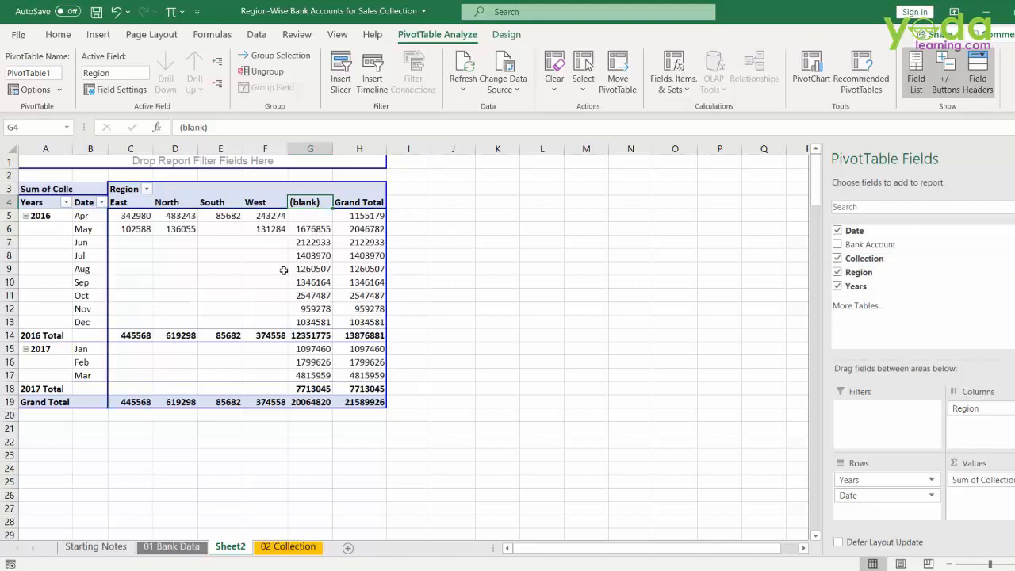
mouse_move(294, 264)
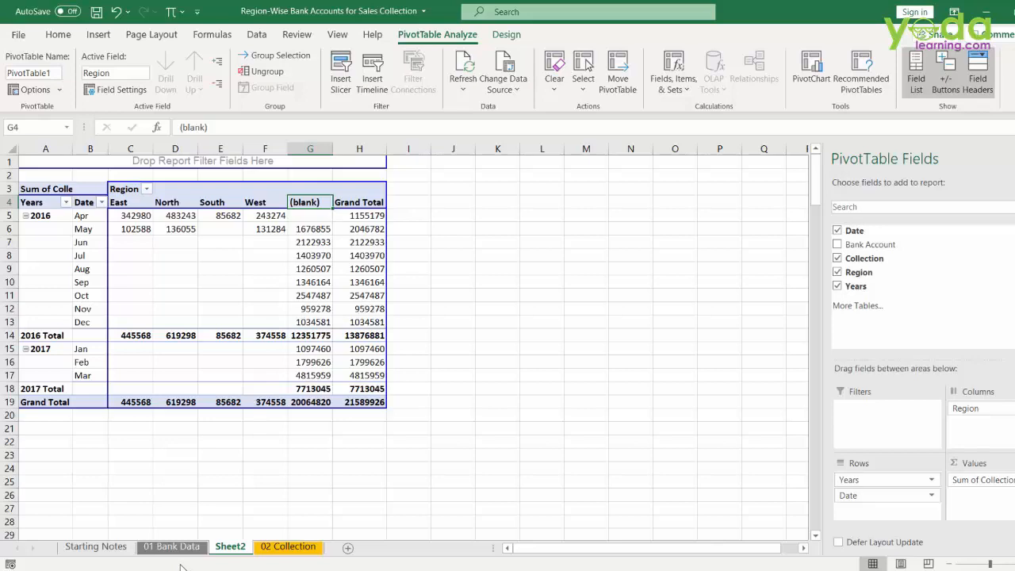
Re-enter =VLOOKUP(B2,'01 Bank Data'!$B$3:$D$27,2,0) in D2 and fill to the last row
click(287, 546)
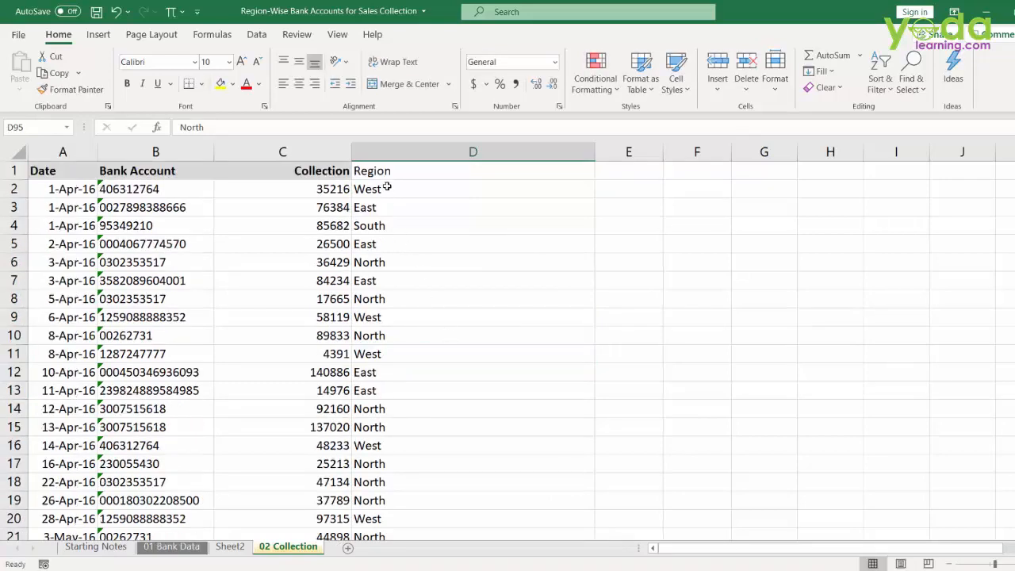
text(=VLOOKUP(B2,'01 Bank Data'!$B$3:$D$27,2,0))
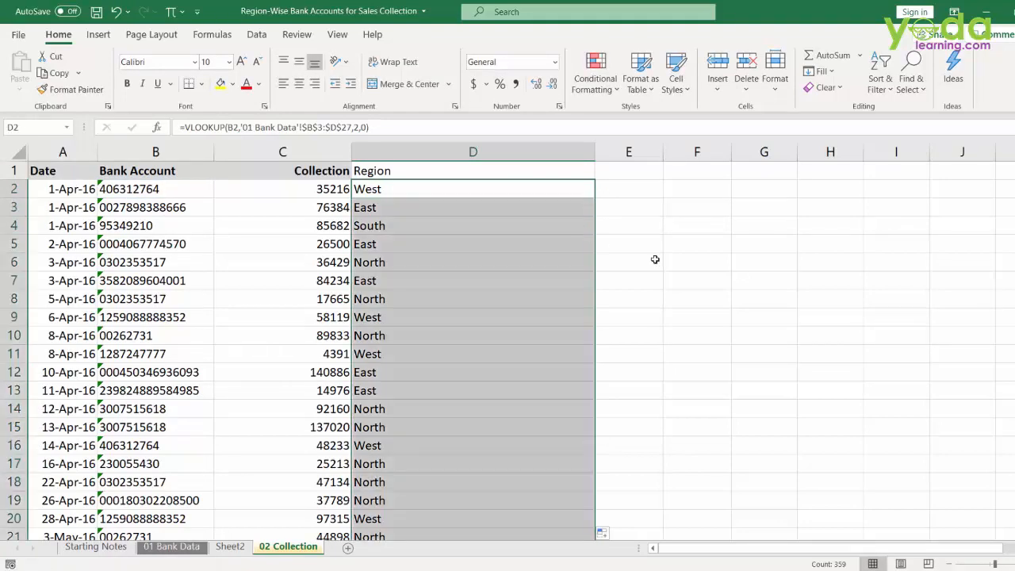
scroll(down, 3)
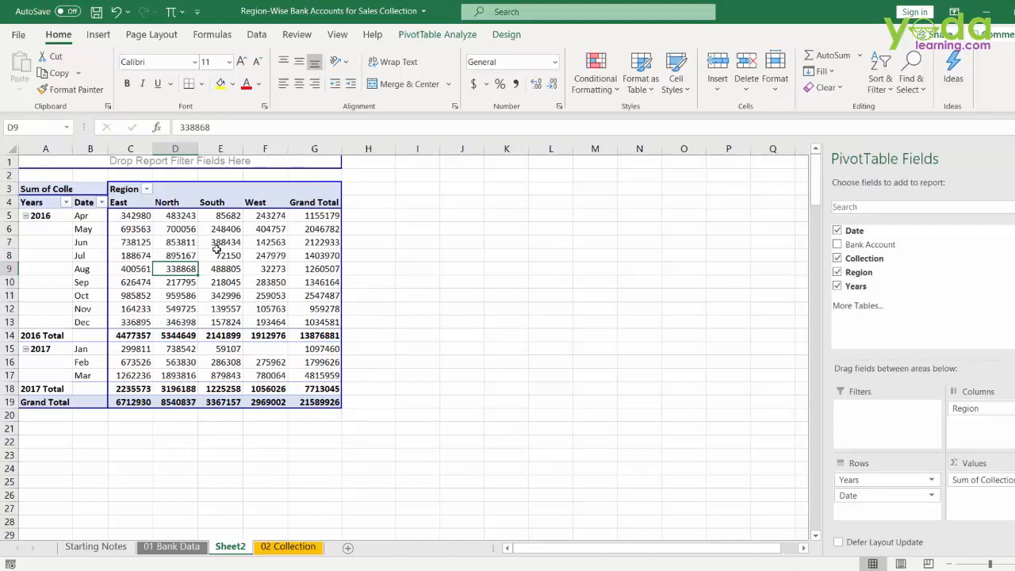
Move the North region column to the beginning and West ahead of South
click(175, 215)
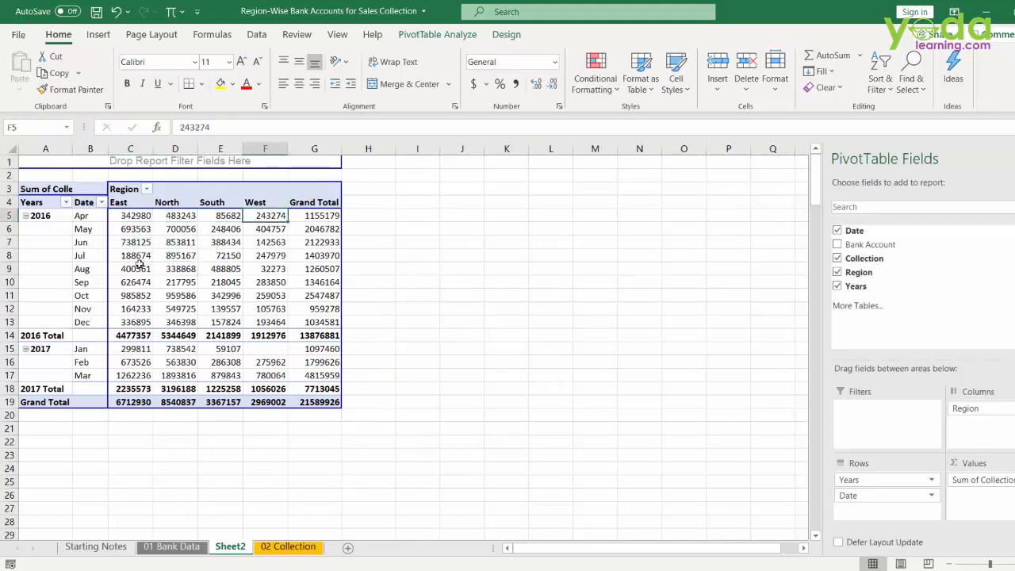
mouse_move(161, 238)
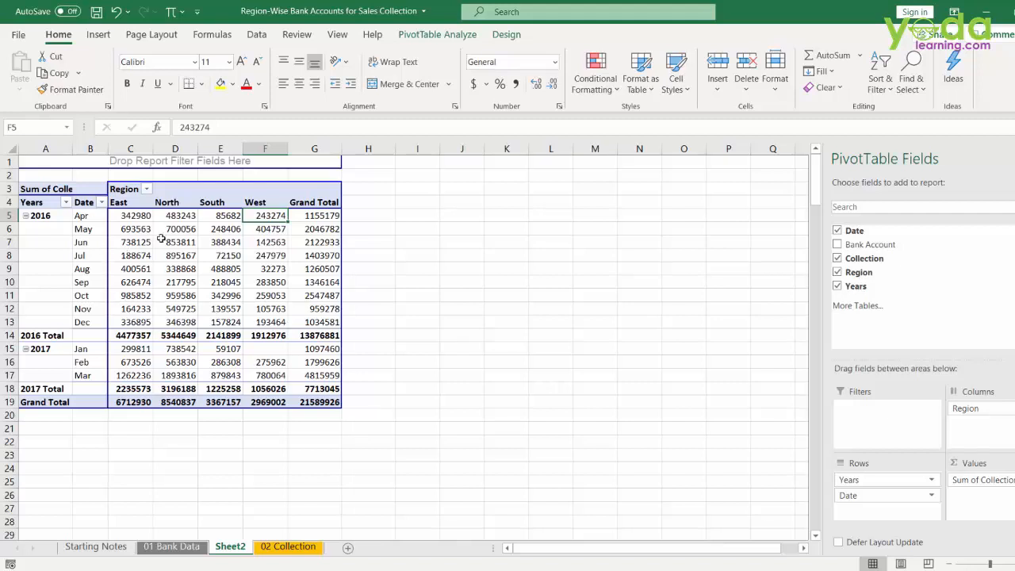
click(167, 202)
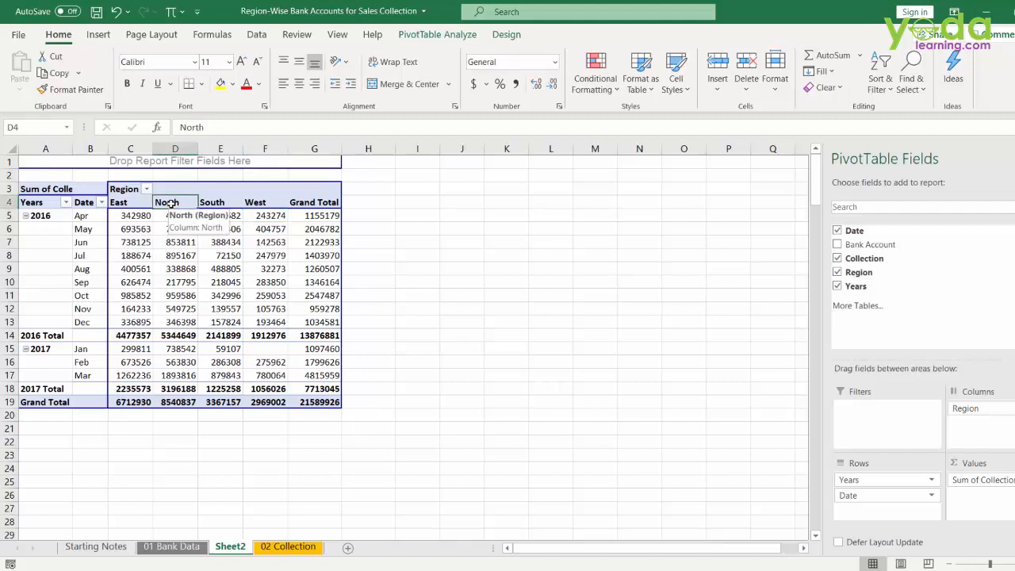
right_click(167, 202)
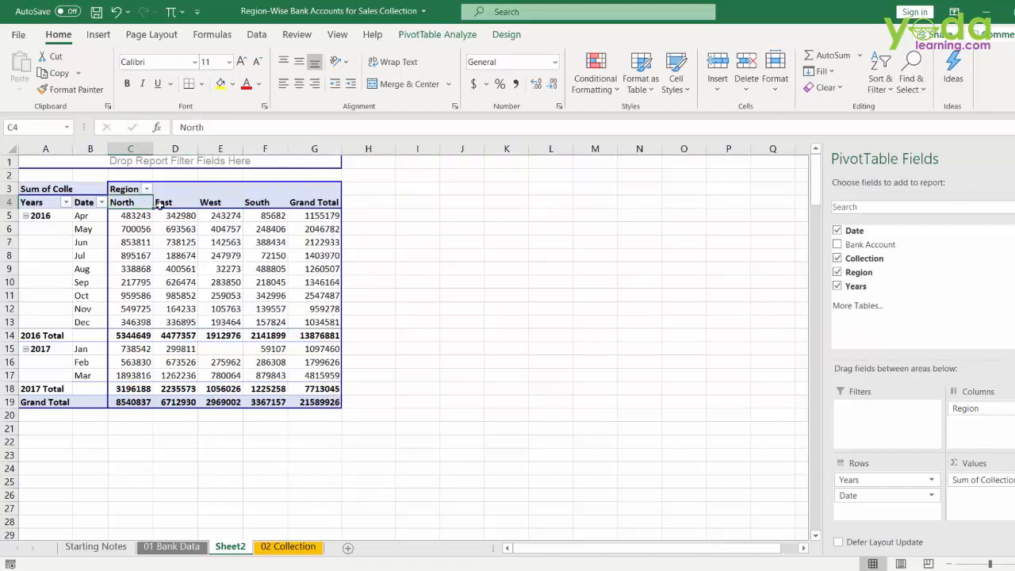
click(265, 215)
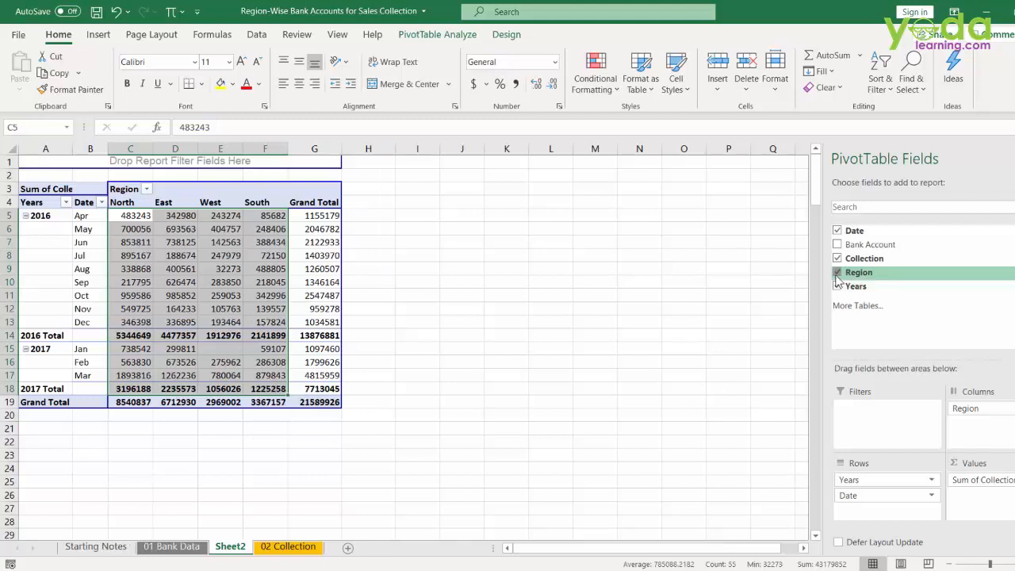
Drop Region from the pivot columns and insert a Region slicer set to West
click(837, 272)
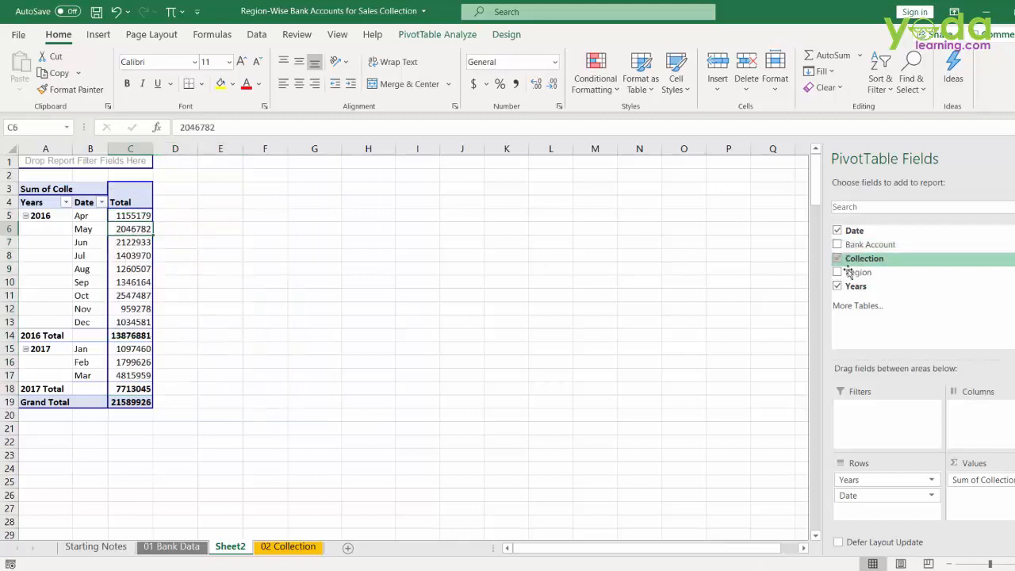
click(837, 272)
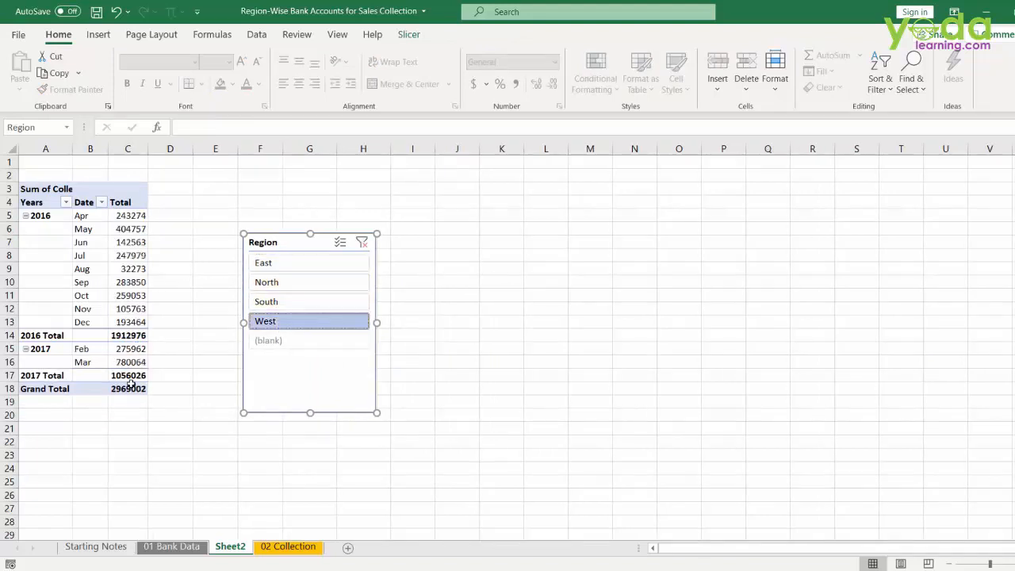
click(98, 34)
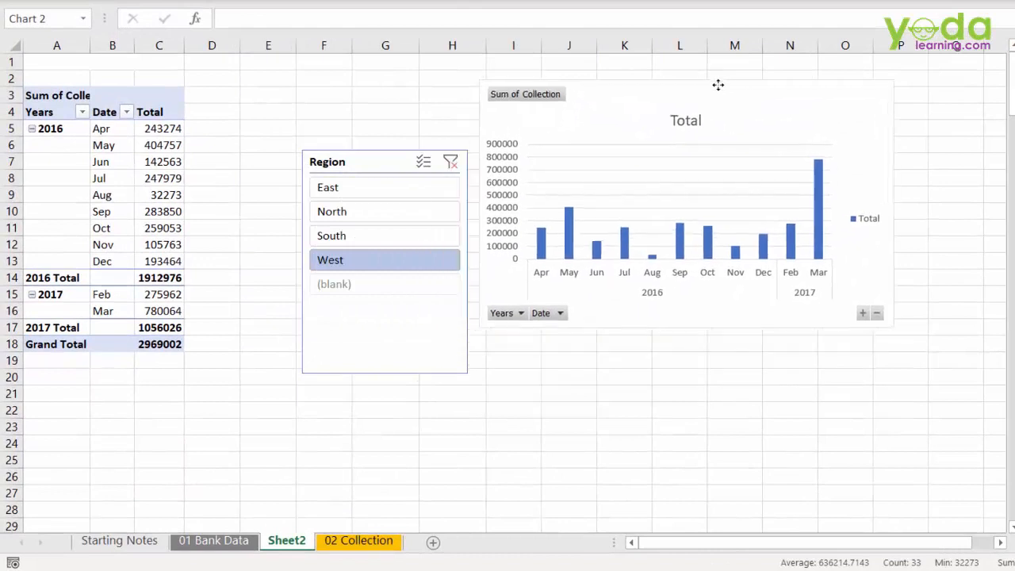
Use the Region slicer to switch the pivot table and chart from East to South
click(327, 187)
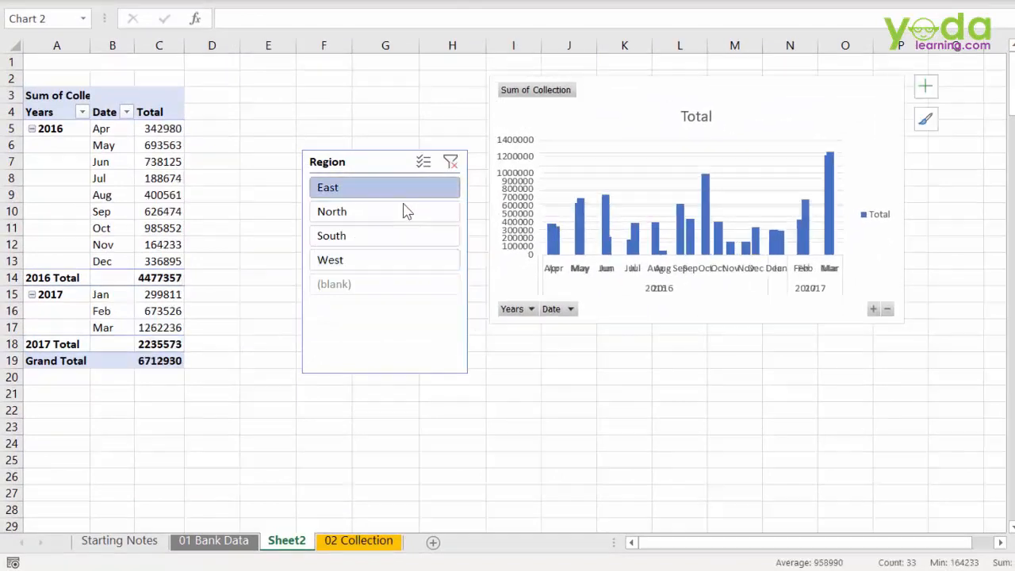
click(384, 236)
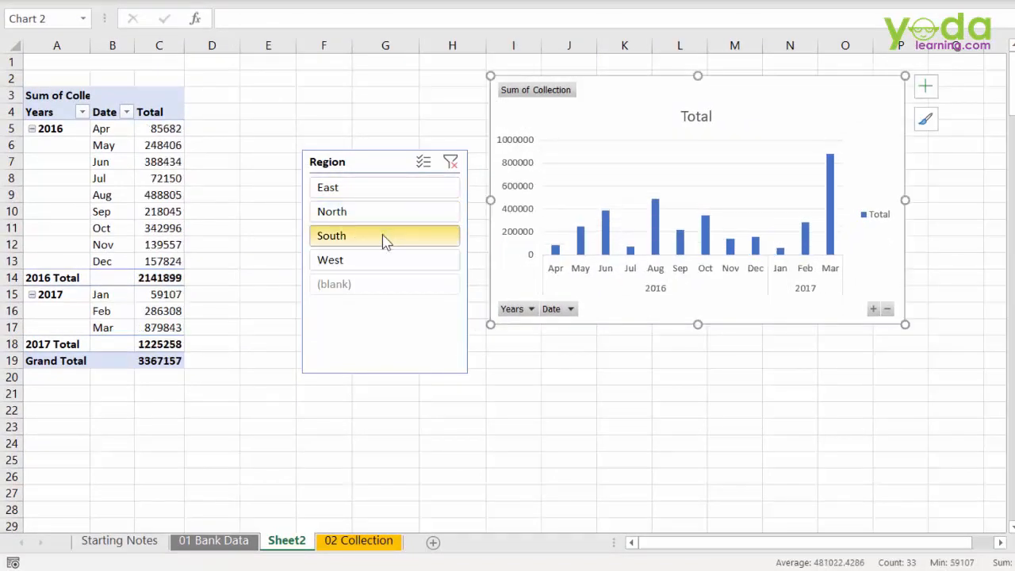
click(331, 260)
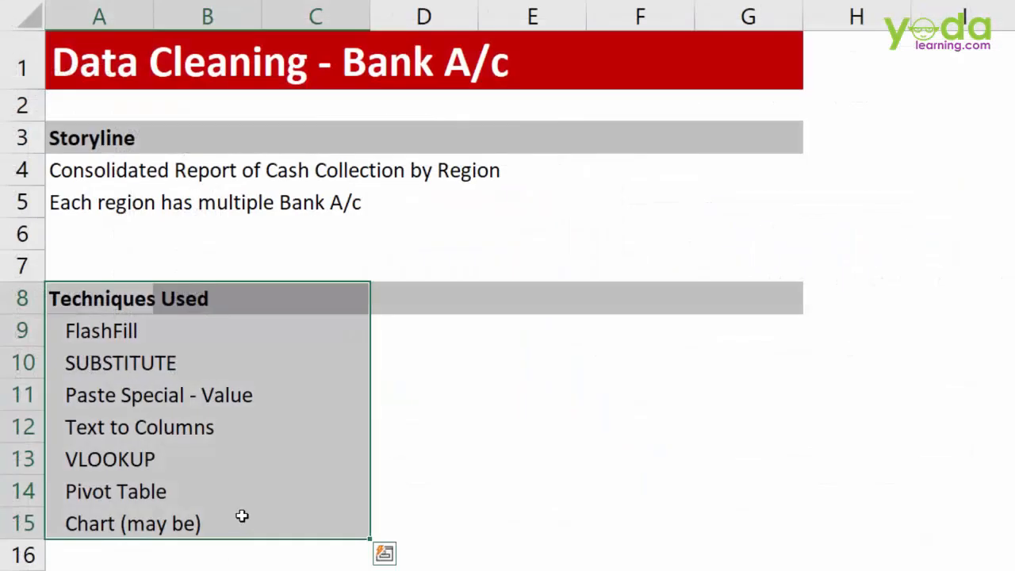
mouse_move(254, 485)
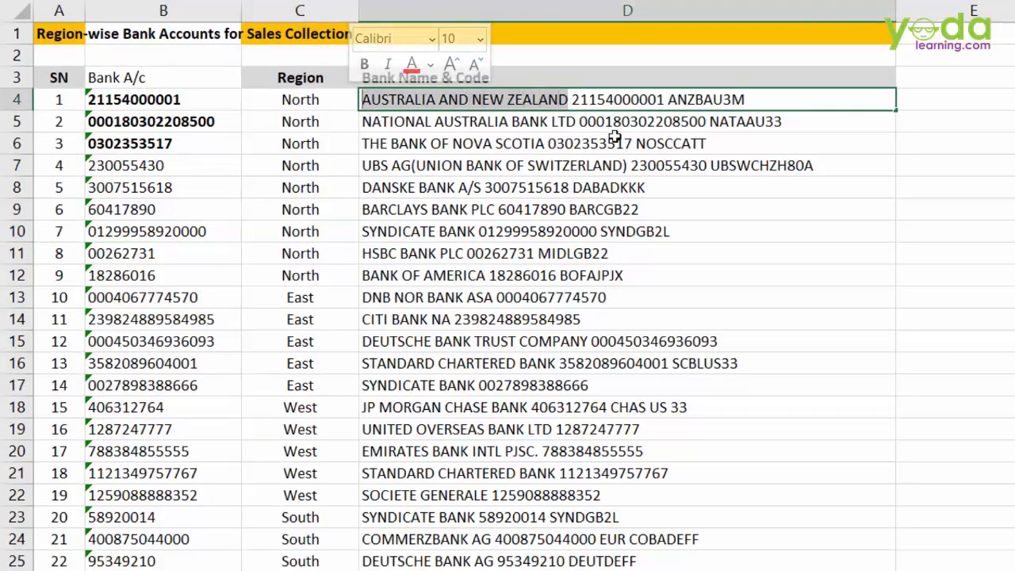
Enter =SUBSTITUTE(D4,B4,"|") in E4, swapping the account number for a pipe
text(=sub)
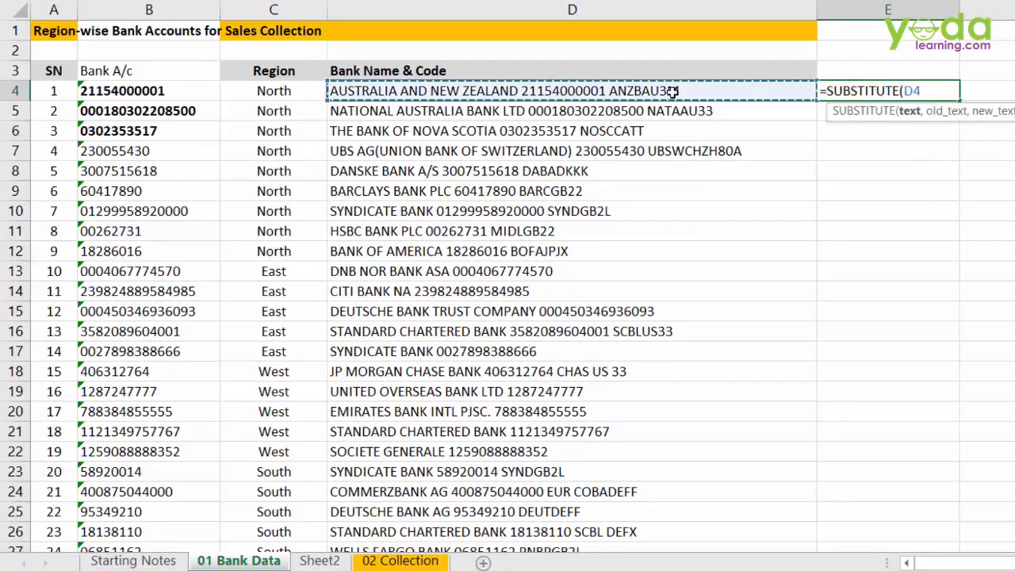
text(,)
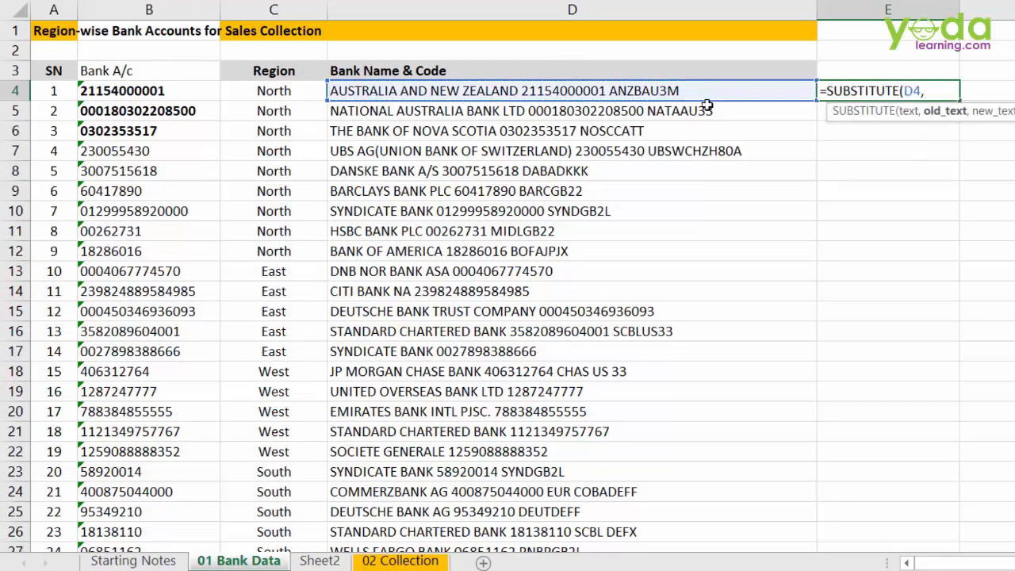
text(,)
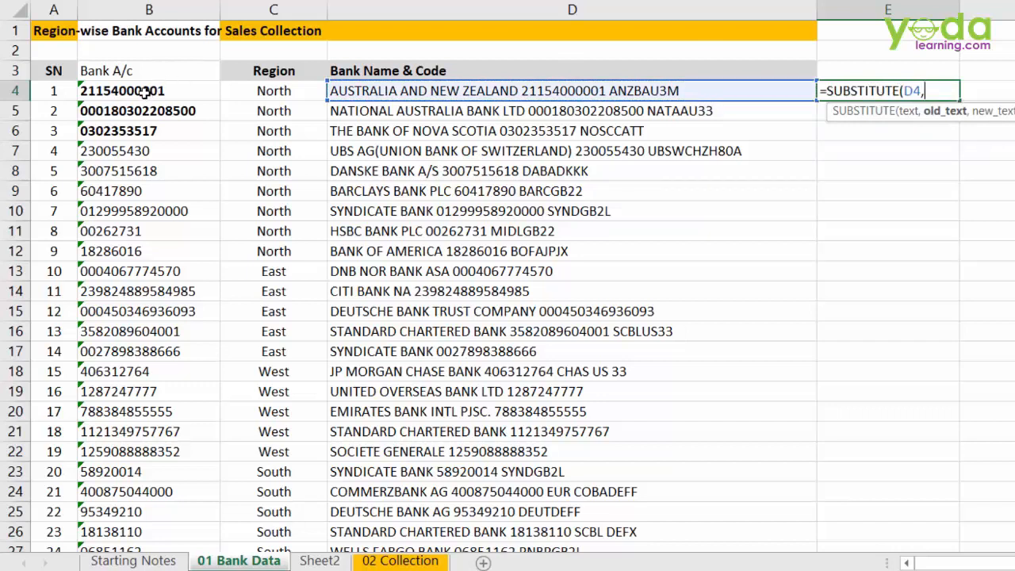
click(148, 90)
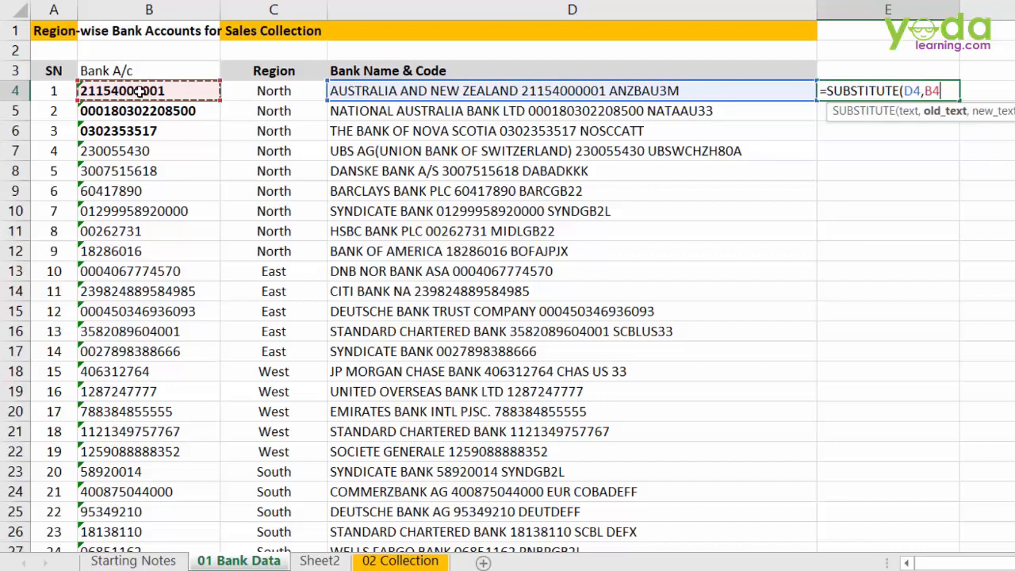
text(,")
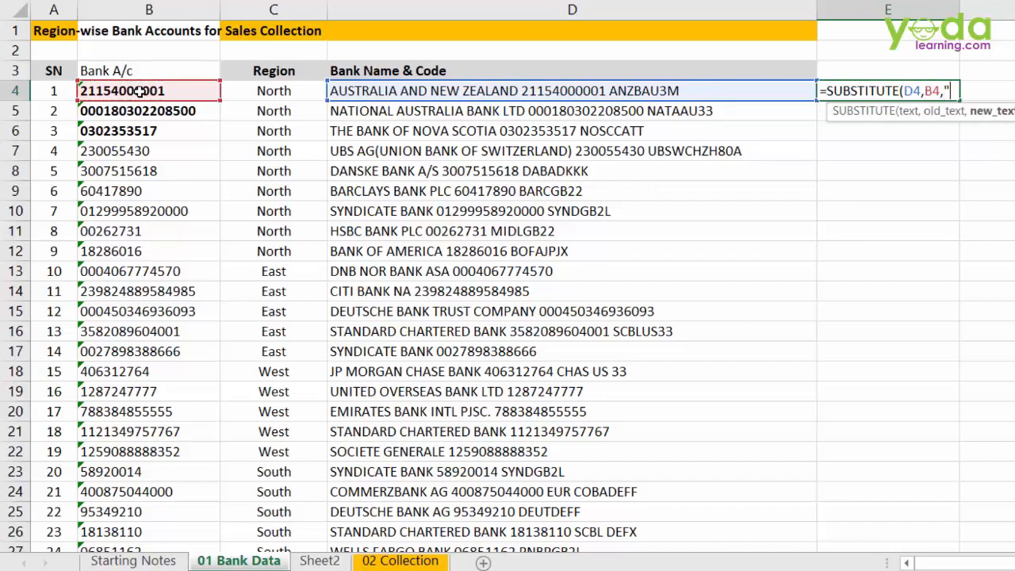
text(|"))
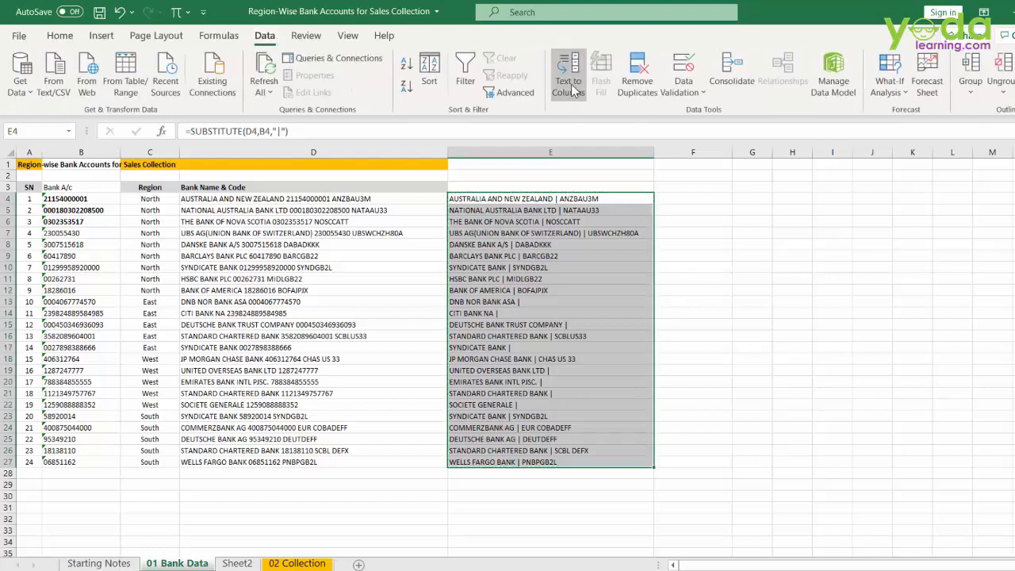
Cancel Text to Columns on the formulas and paste E4:E27 as values into F4
click(568, 75)
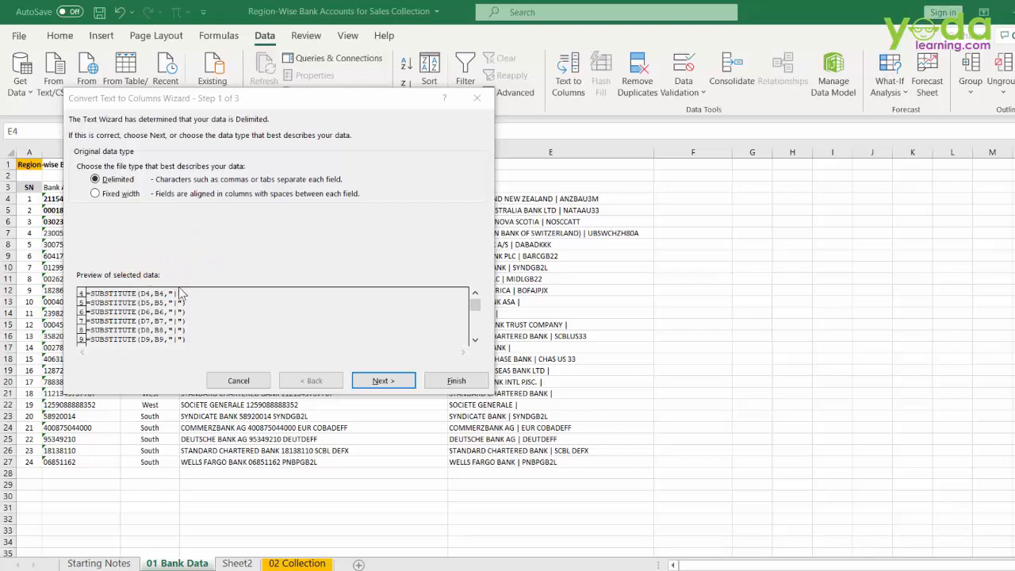
click(238, 381)
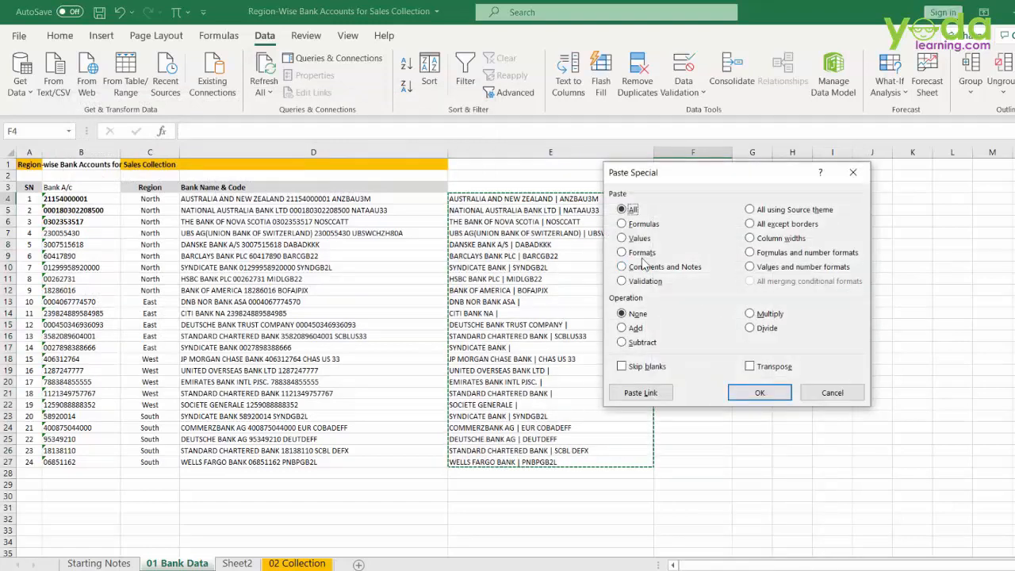
click(759, 393)
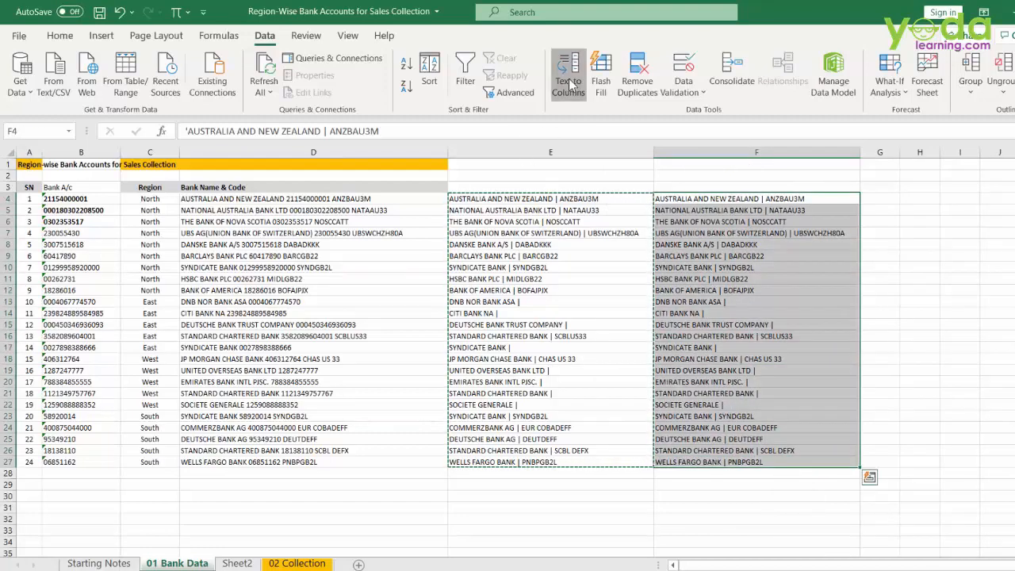
Split column F on the | delimiter into bank names and codes, then show Starting Notes
click(568, 72)
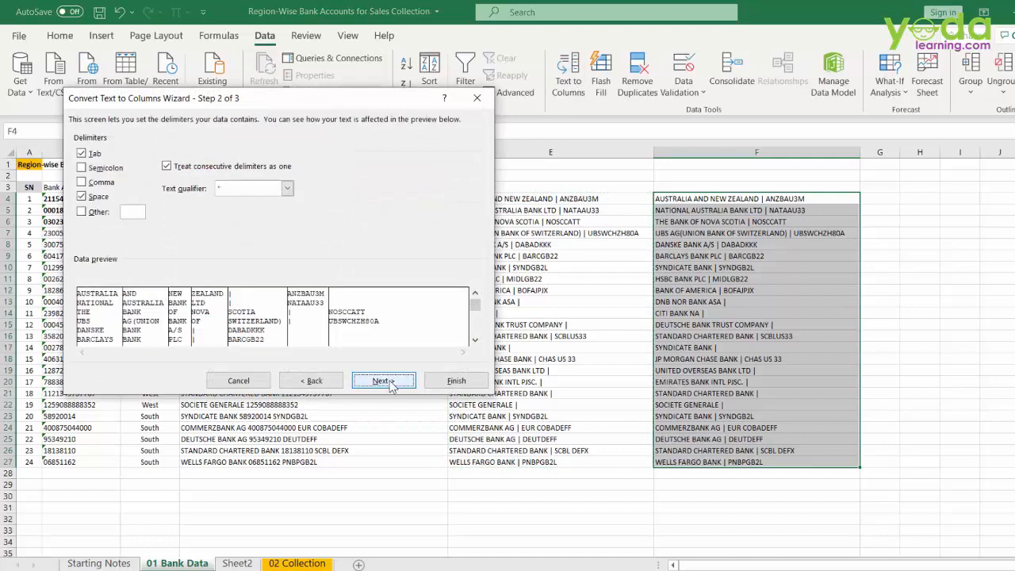
click(81, 211)
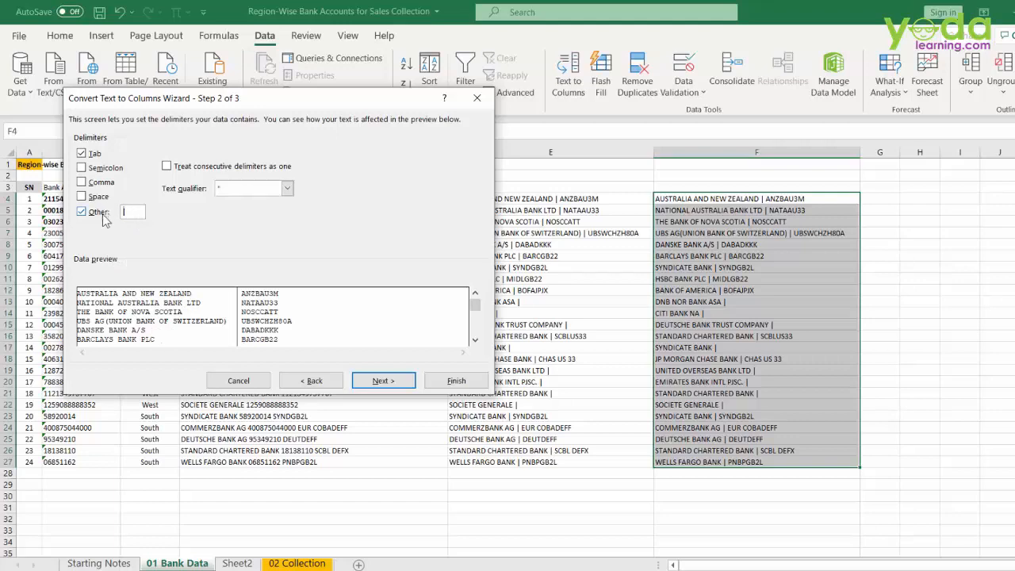
mouse_move(111, 241)
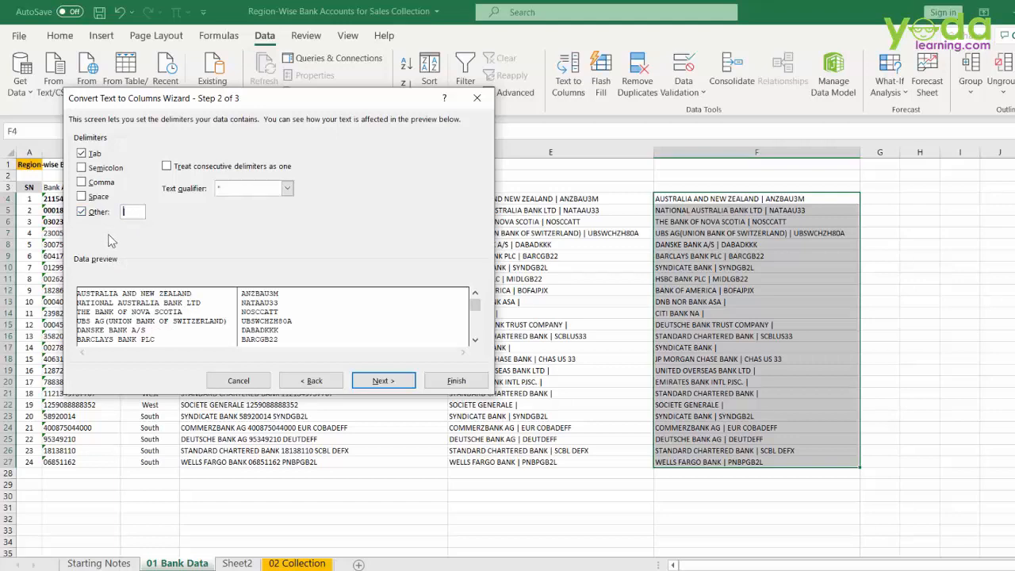
mouse_move(456, 381)
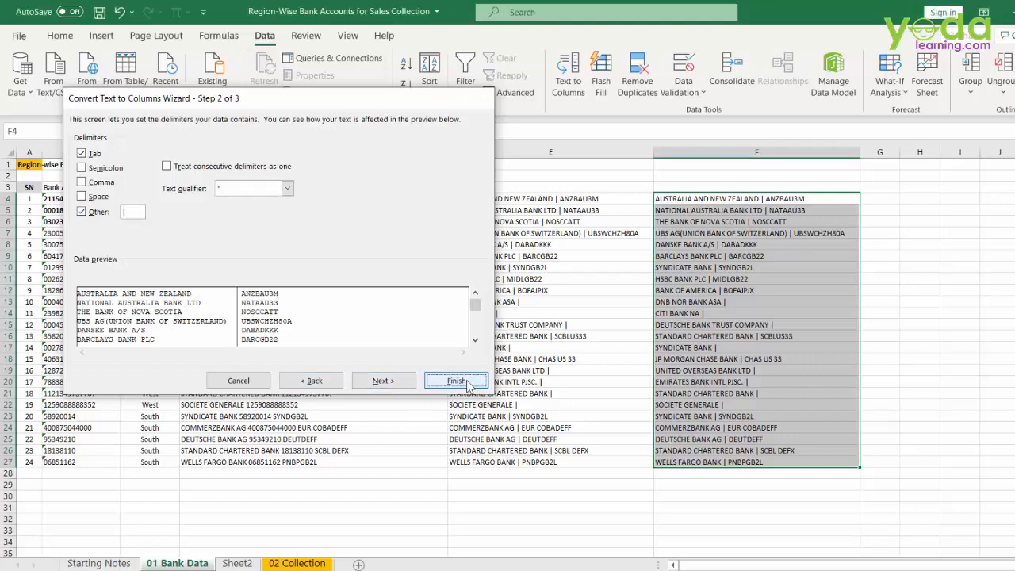
click(456, 380)
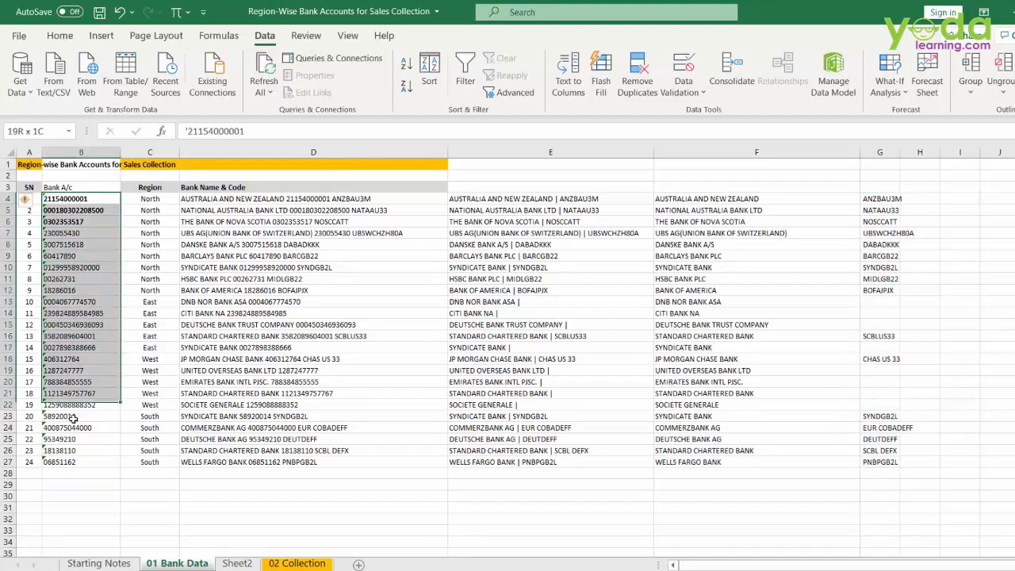
click(98, 563)
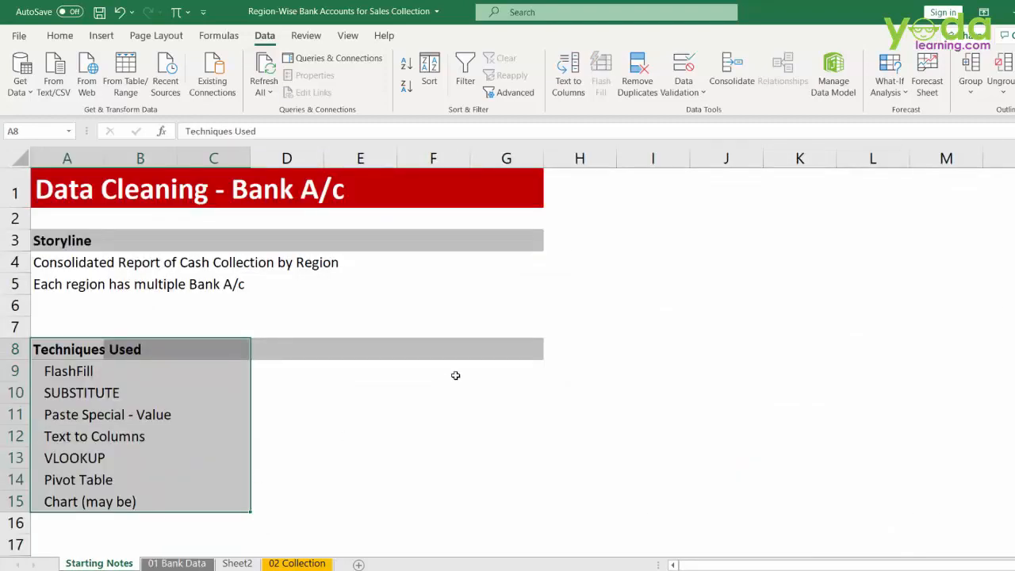